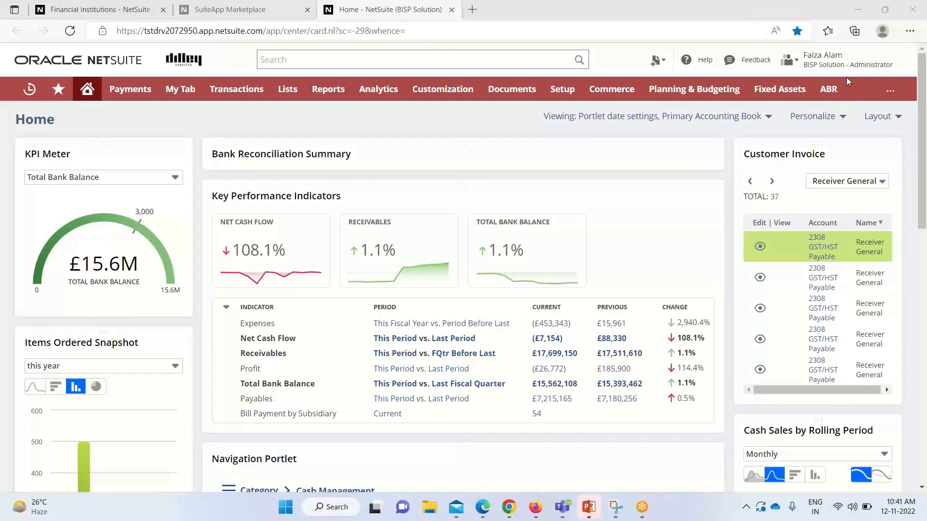
pyautogui.moveTo(428, 150)
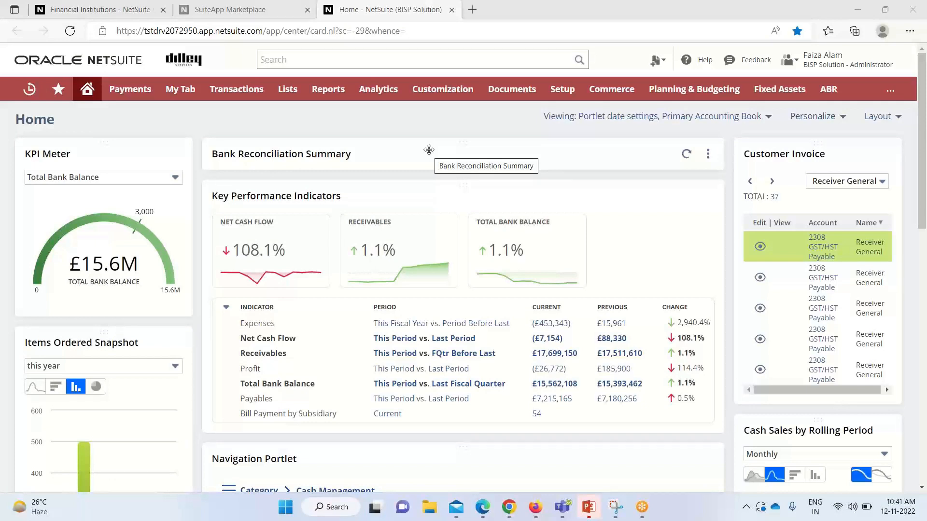
pyautogui.moveTo(421, 138)
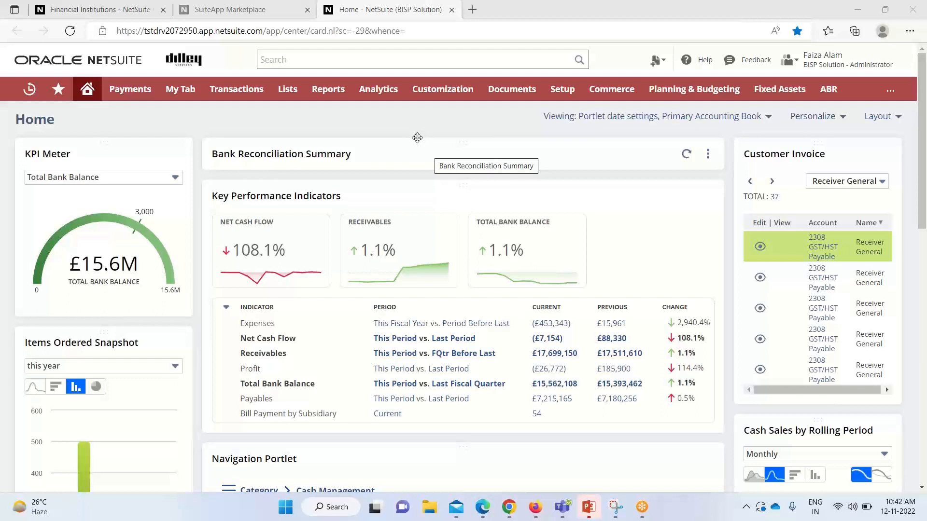
pyautogui.moveTo(435, 138)
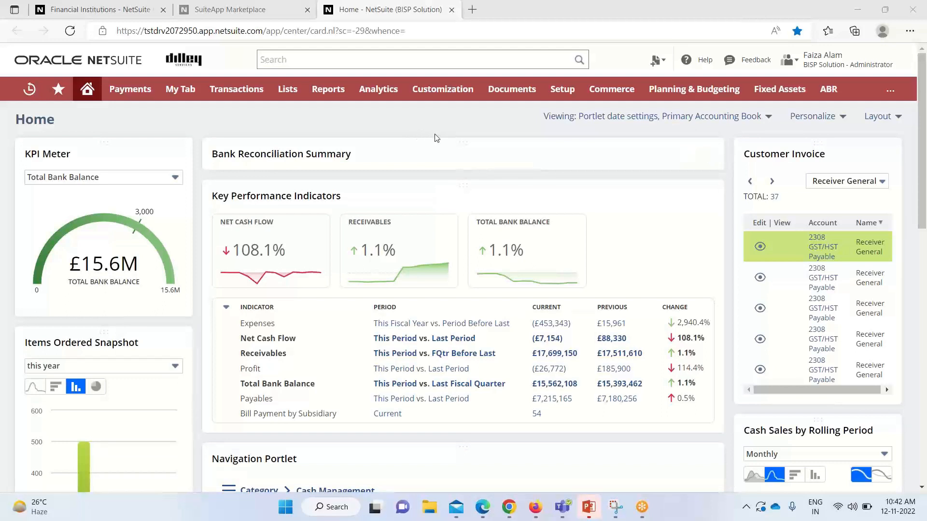
# - Reveal the SuiteCloud Development submenu showing SuiteApp Marketplace from the Customization menu
pyautogui.click(442, 89)
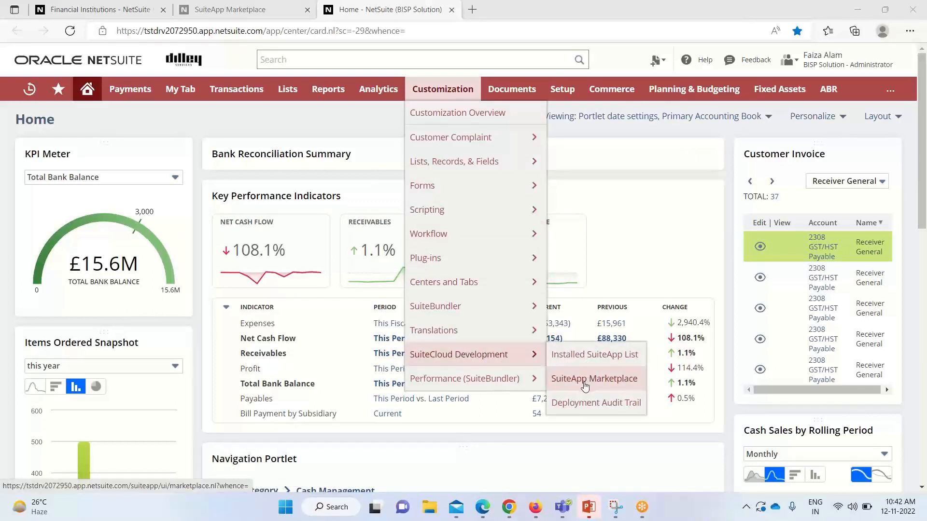
# - Open SuiteApp Marketplace and search for 'Bank Feeds' to find the Oracle NetSuite SuiteApp
pyautogui.click(595, 379)
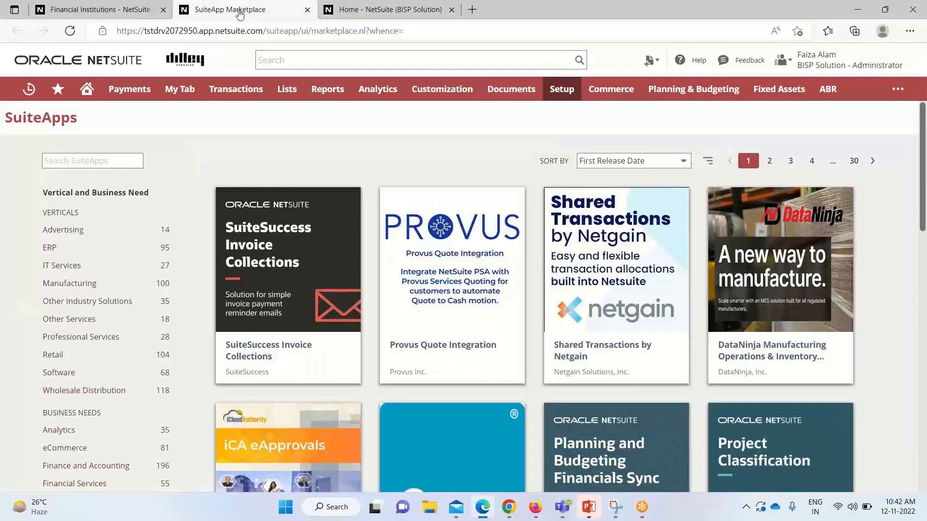
pyautogui.click(898, 89)
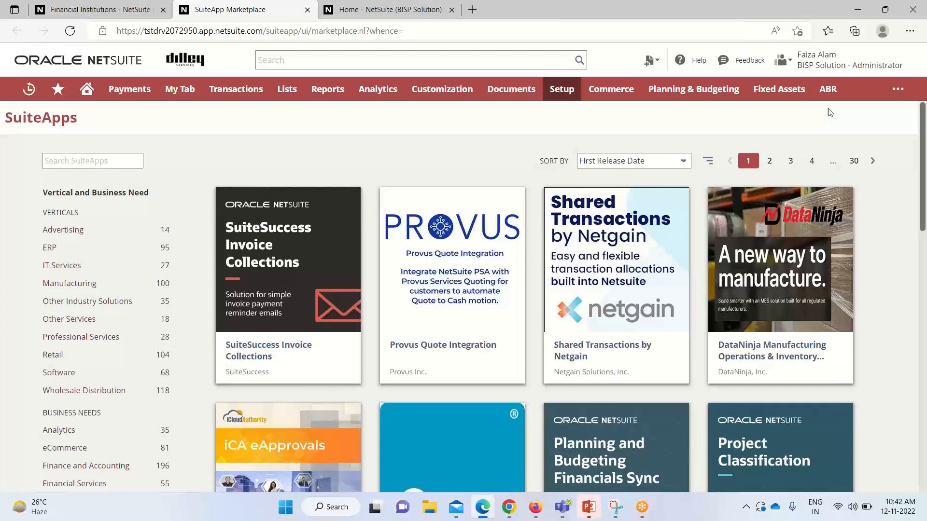
pyautogui.moveTo(100, 118)
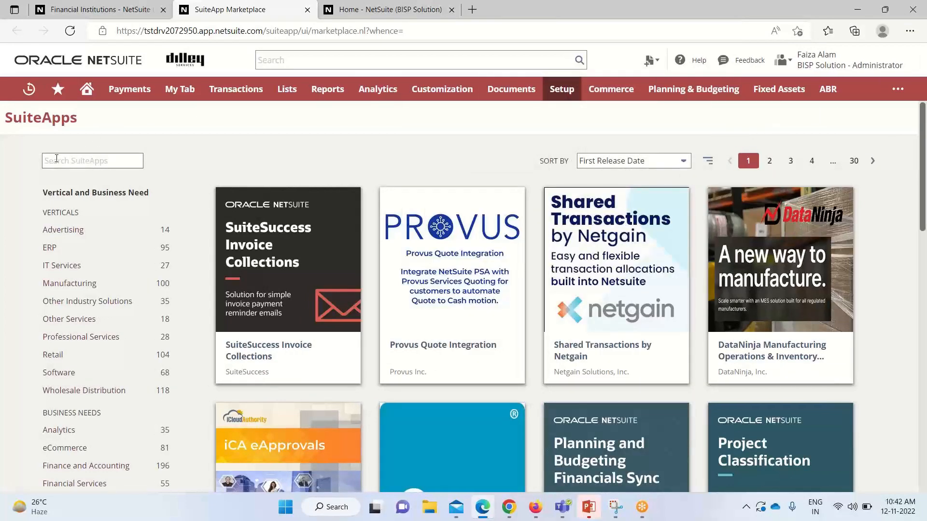
pyautogui.click(92, 160)
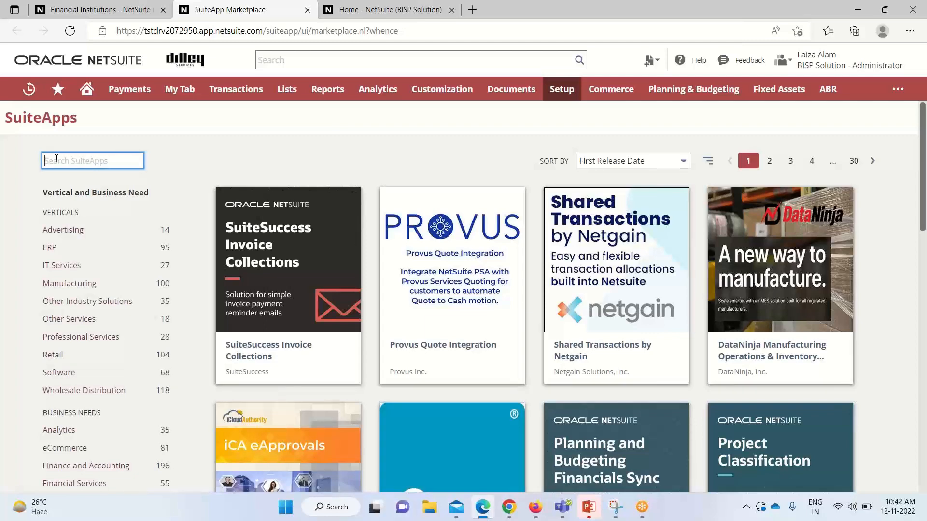
pyautogui.write('Bank')
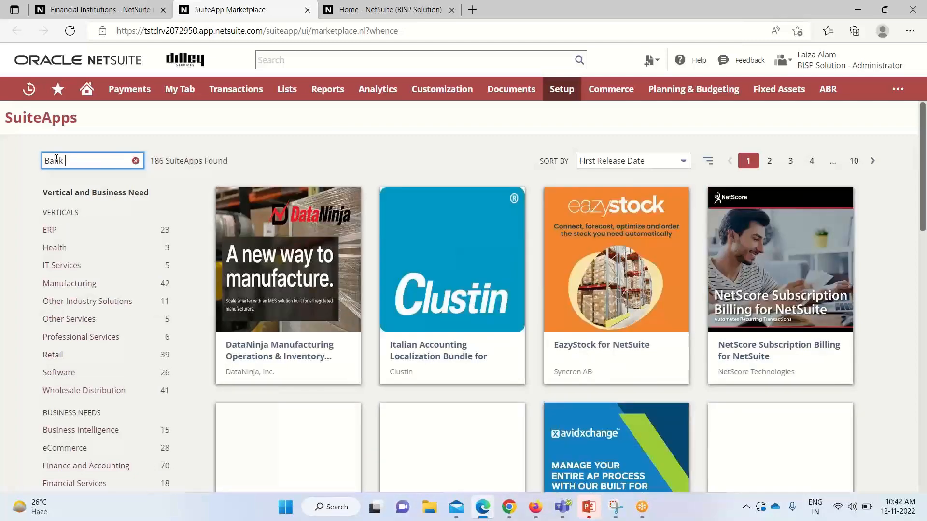
pyautogui.write('Feed')
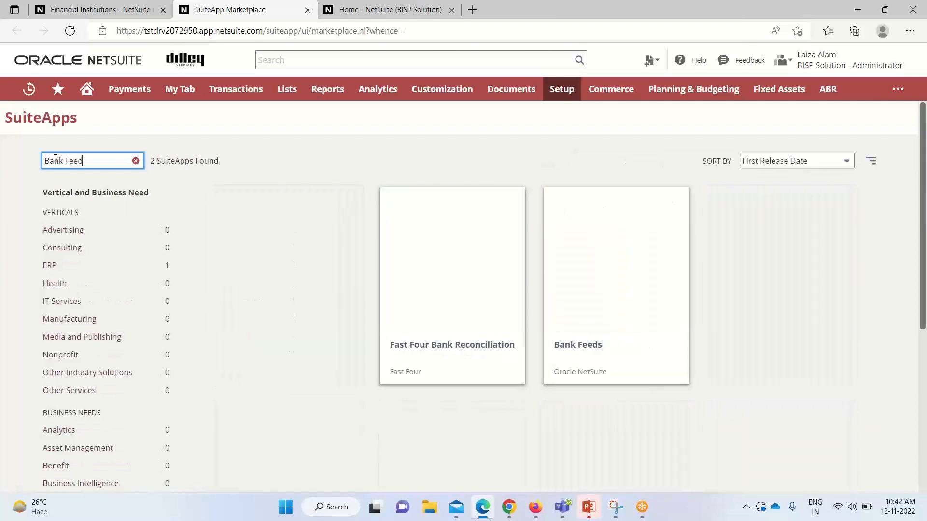
pyautogui.write('s')
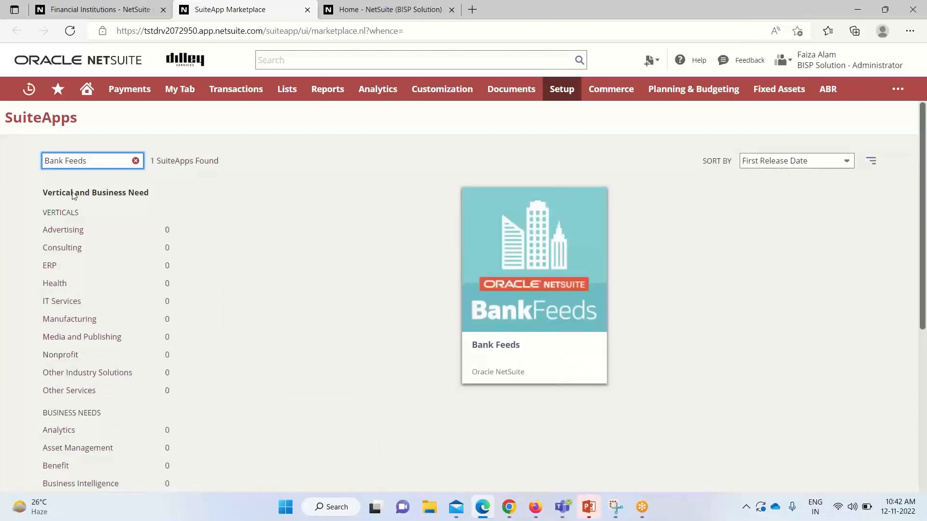
pyautogui.moveTo(612, 402)
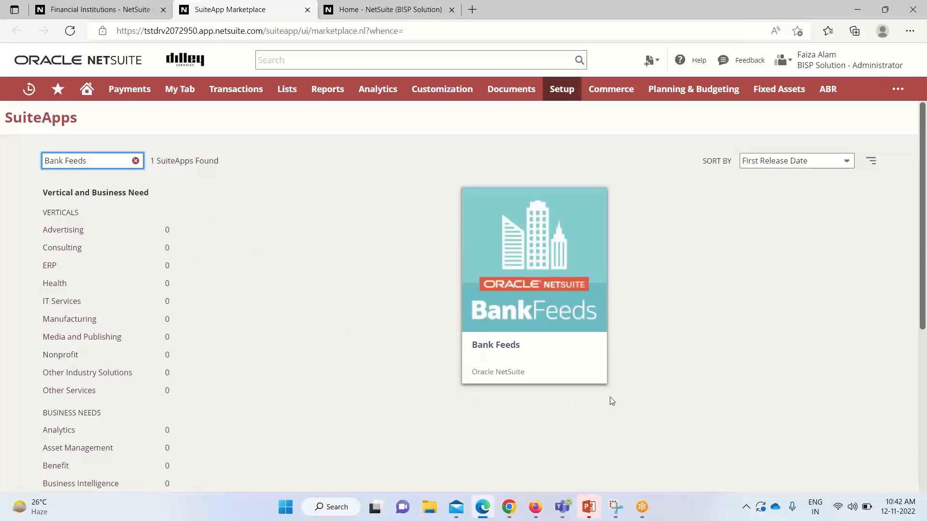
pyautogui.moveTo(818, 275)
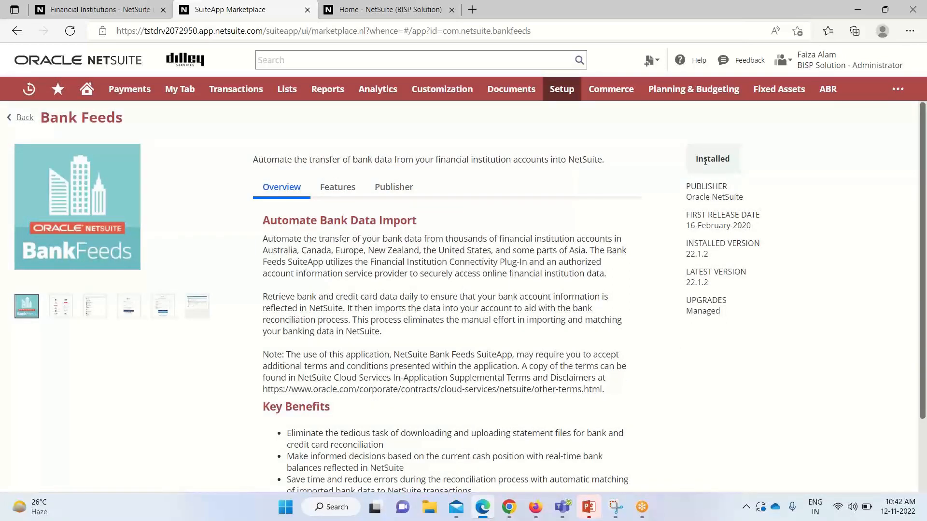
pyautogui.moveTo(687, 145)
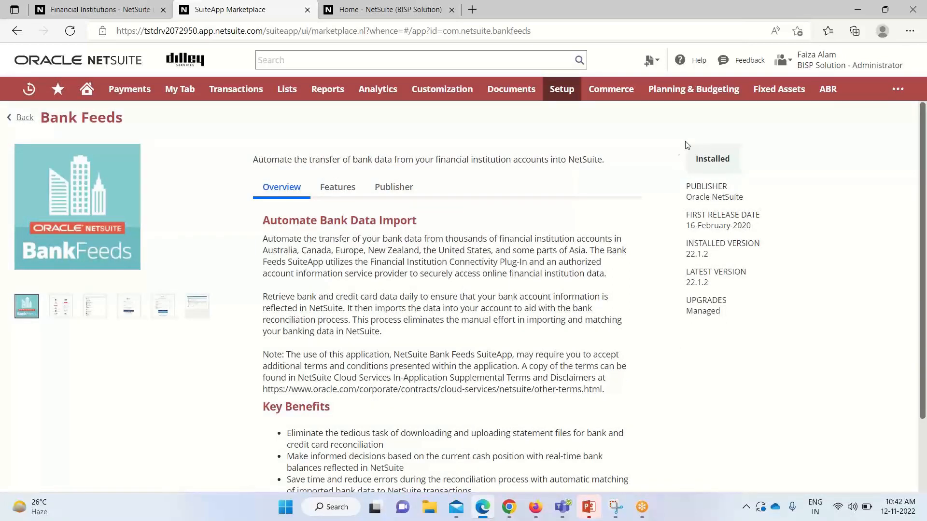
pyautogui.moveTo(650, 164)
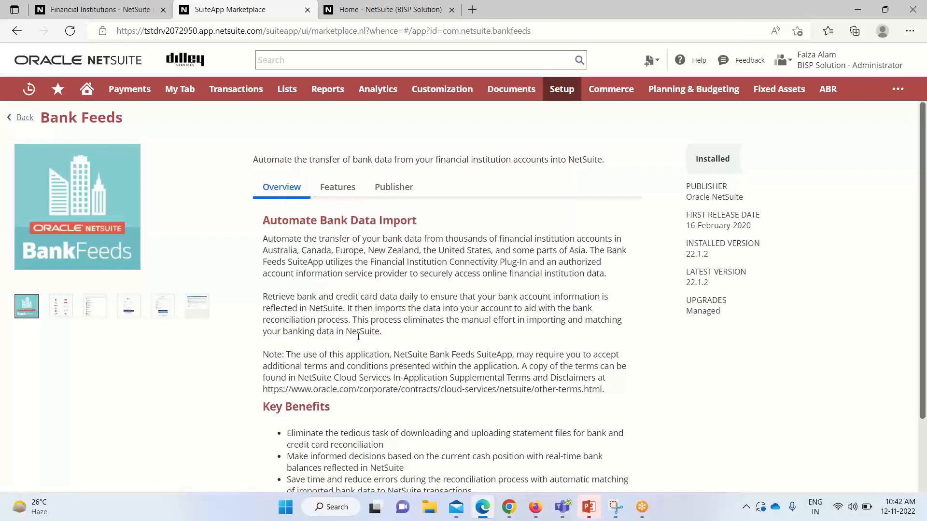
pyautogui.moveTo(345, 196)
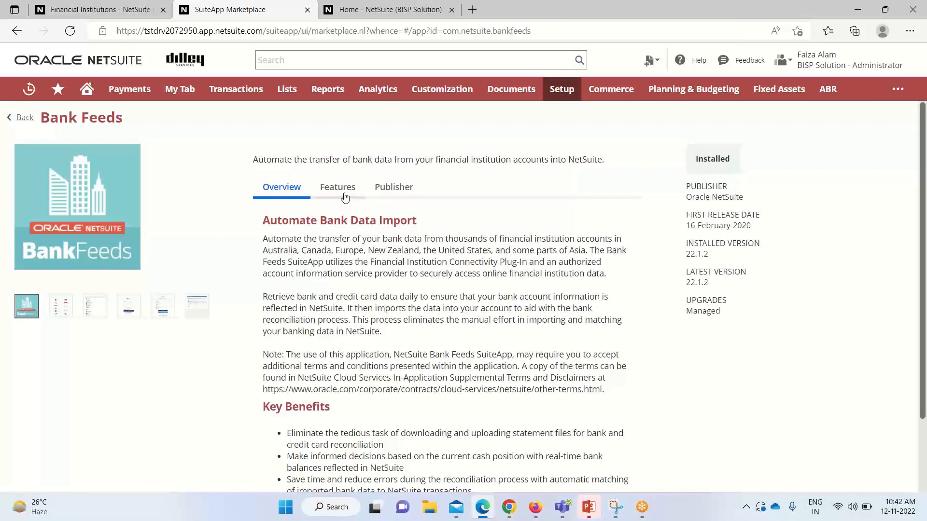
pyautogui.moveTo(669, 254)
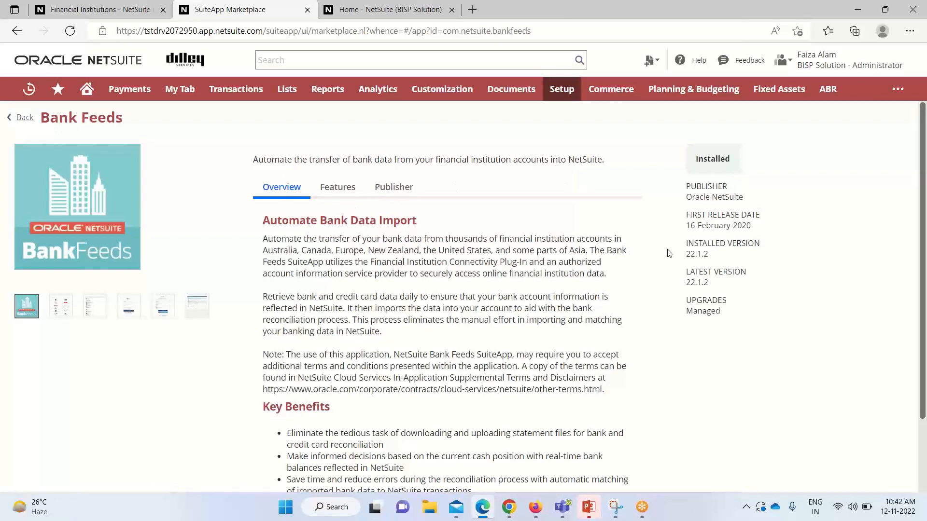
pyautogui.moveTo(695, 251)
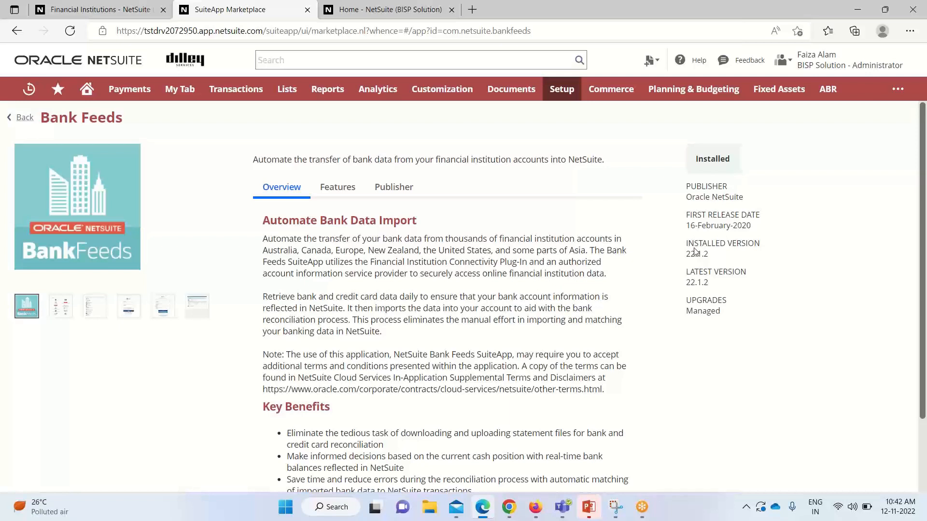
pyautogui.moveTo(663, 185)
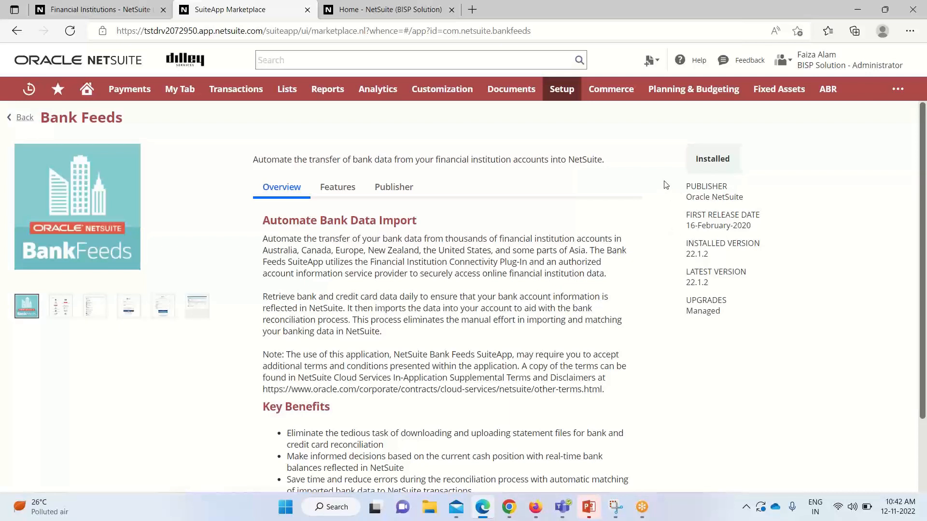
pyautogui.moveTo(663, 180)
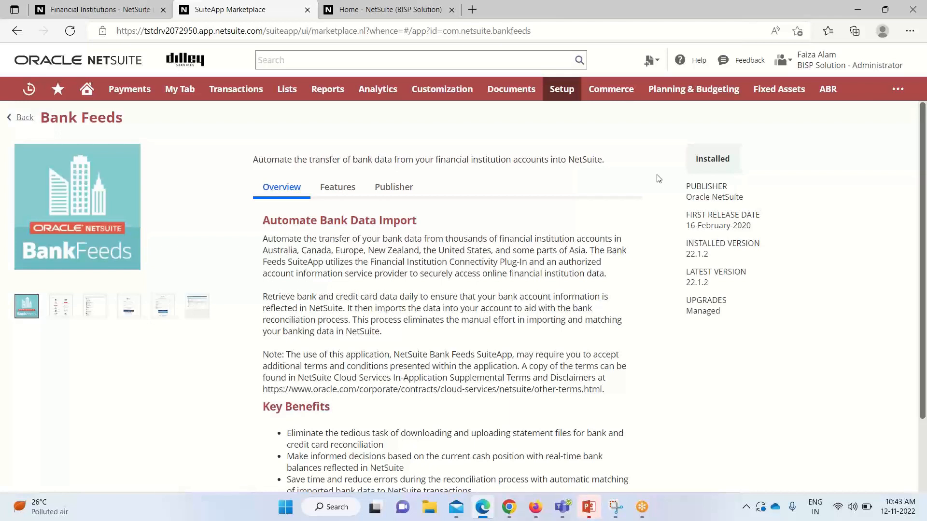
pyautogui.moveTo(679, 141)
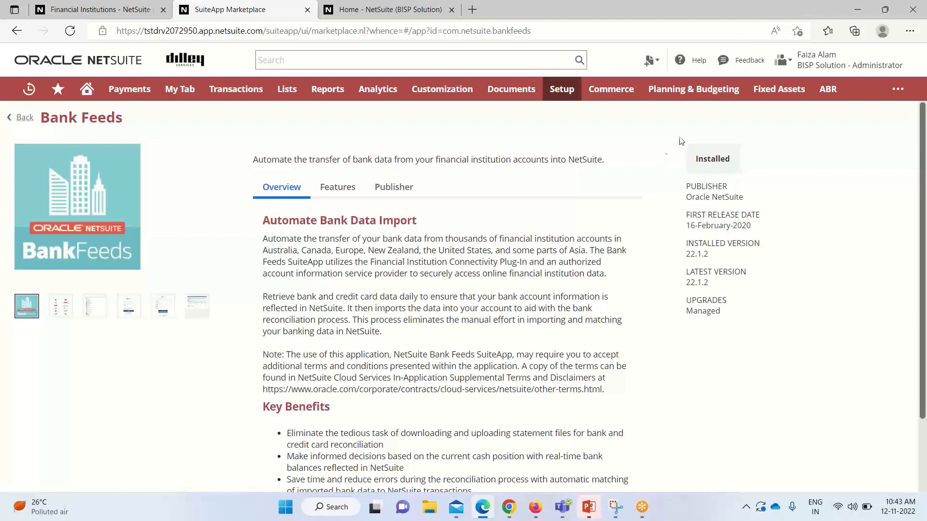
pyautogui.moveTo(644, 137)
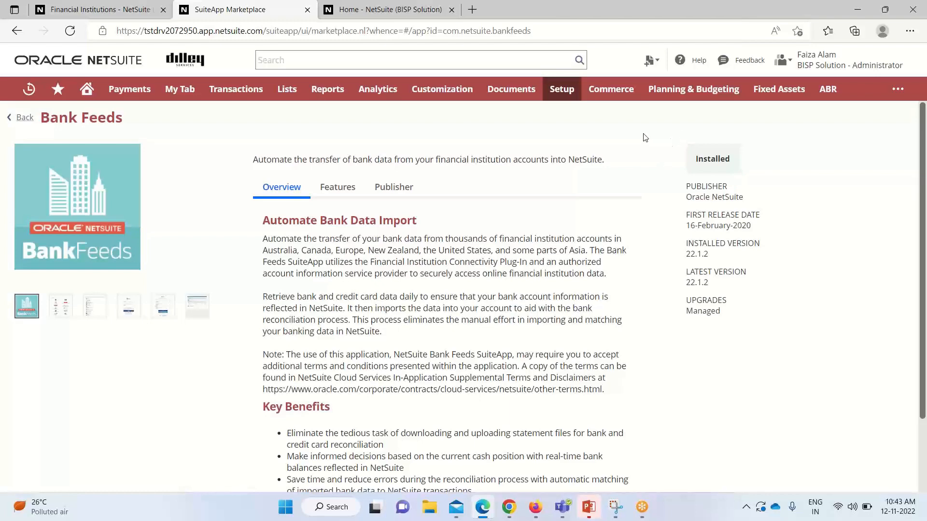
pyautogui.click(561, 89)
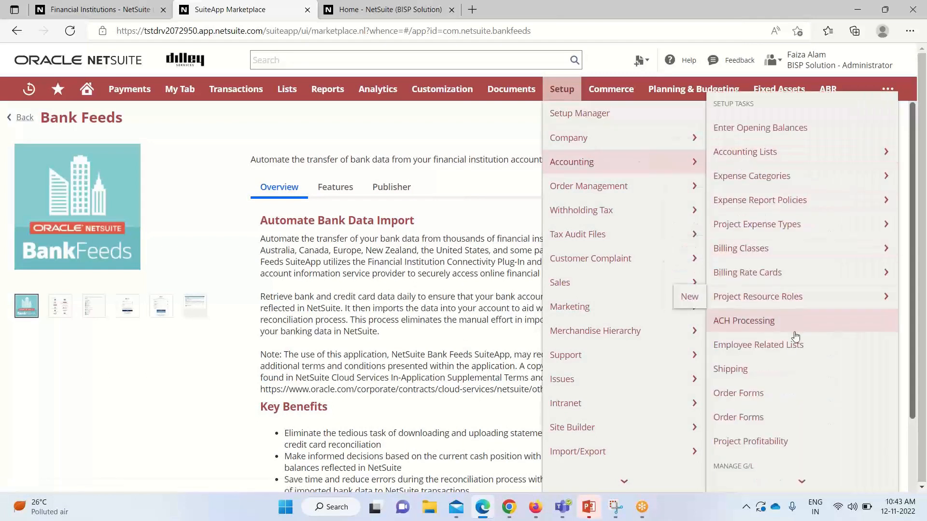
pyautogui.scroll(-3)
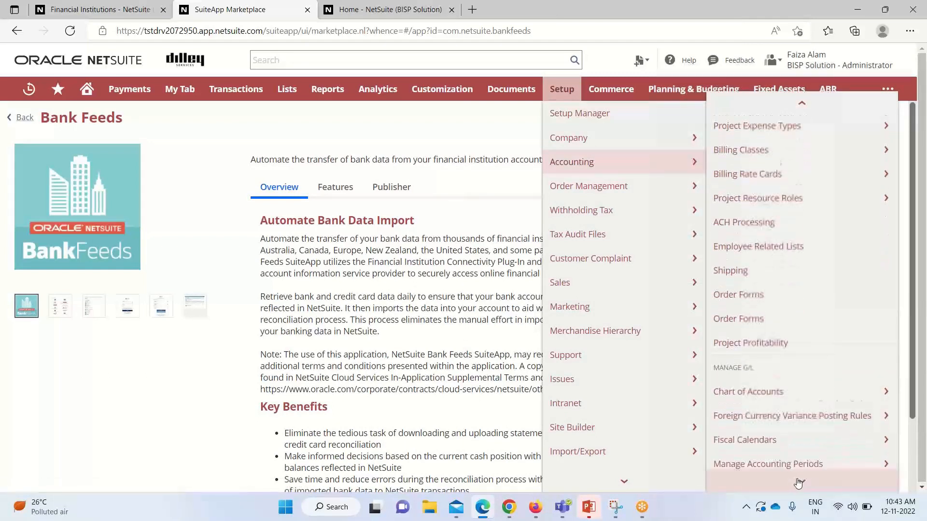
pyautogui.scroll(-3)
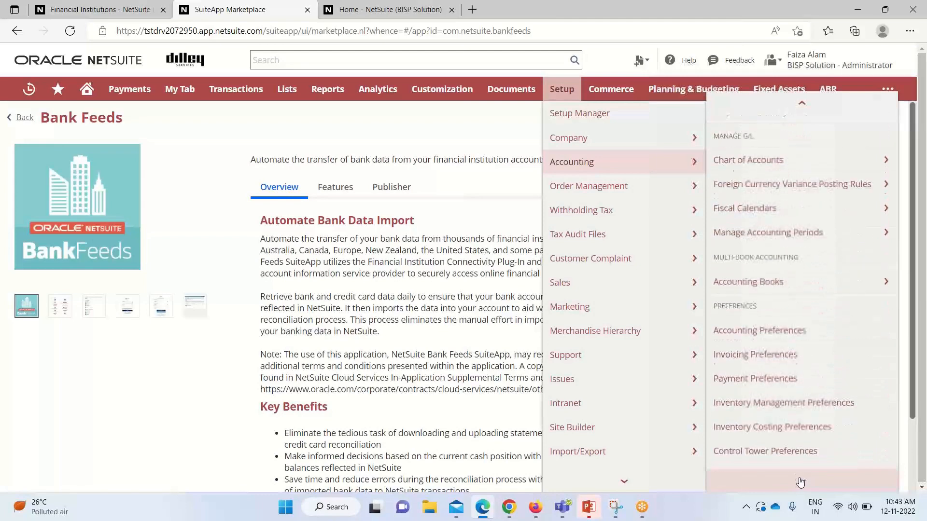
pyautogui.scroll(-3)
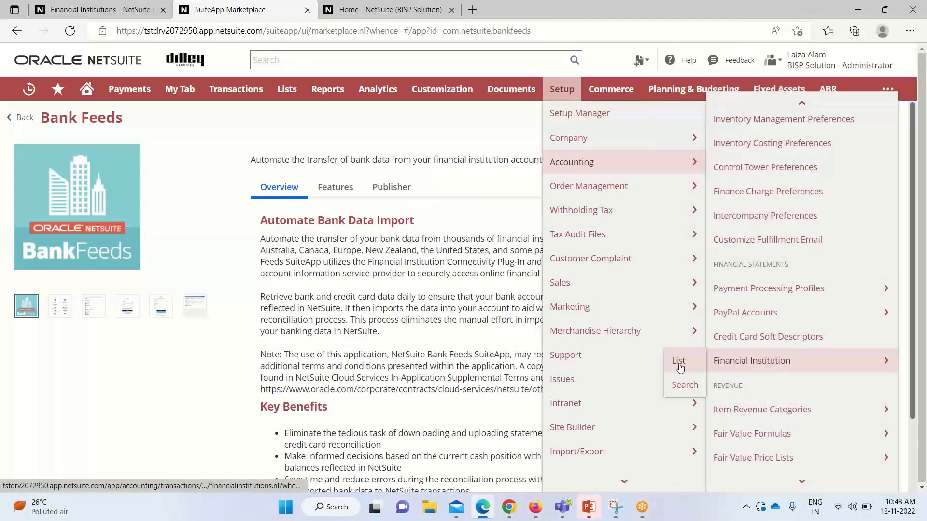
pyautogui.click(678, 361)
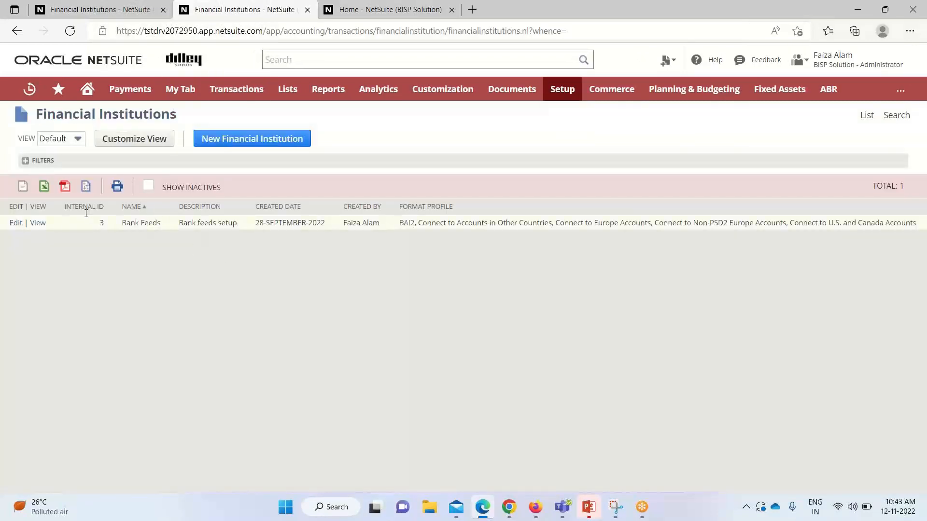
pyautogui.moveTo(169, 232)
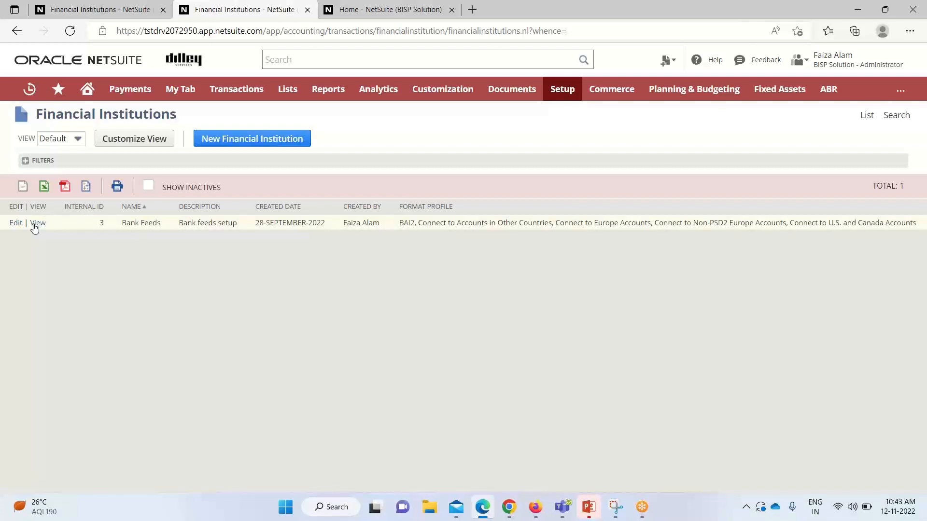
pyautogui.moveTo(256, 241)
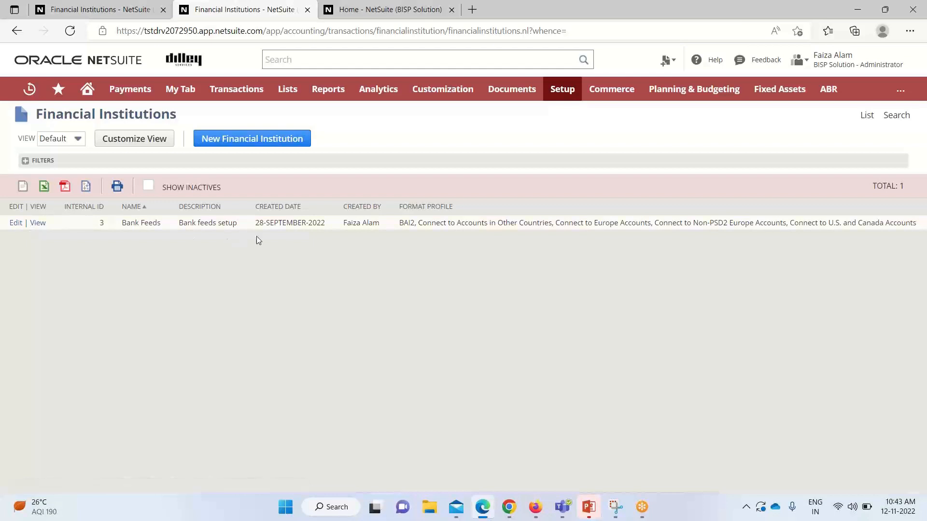
pyautogui.moveTo(412, 234)
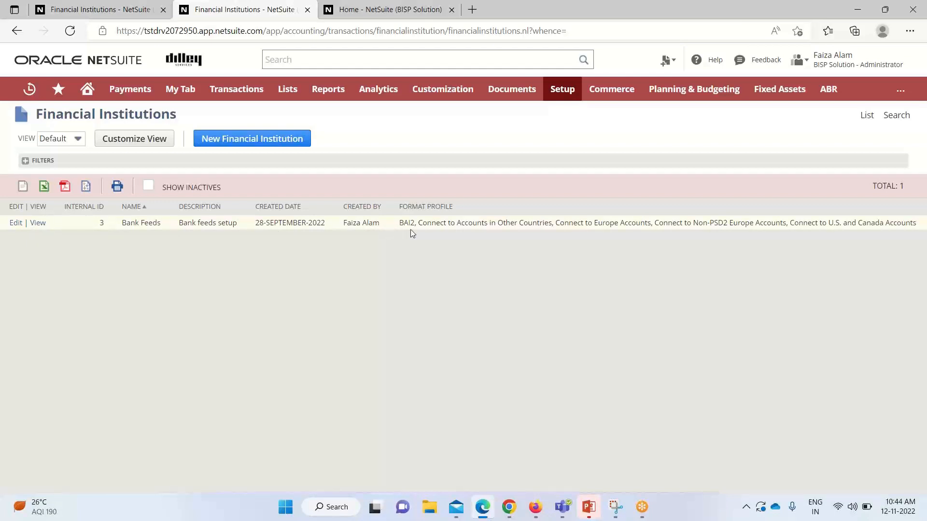
pyautogui.moveTo(210, 218)
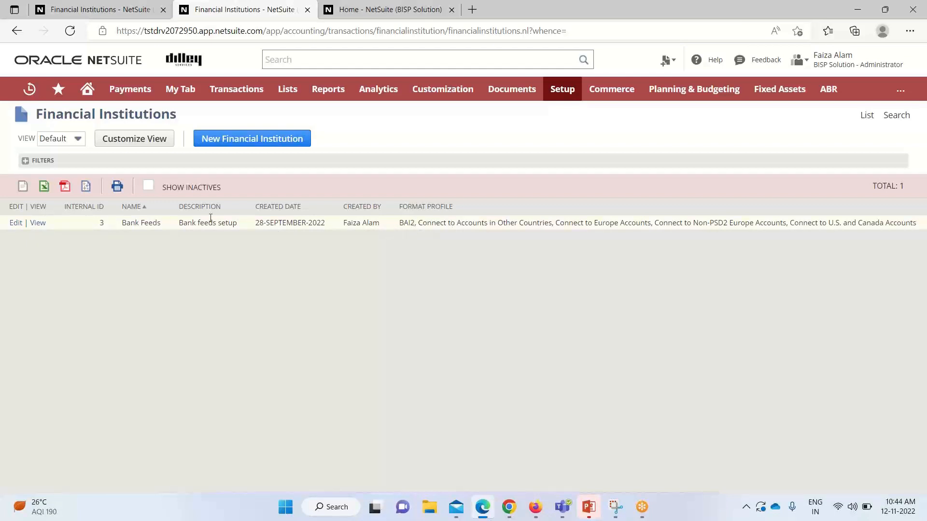
# - View the Bank Feeds row's financial institution record
pyautogui.click(37, 223)
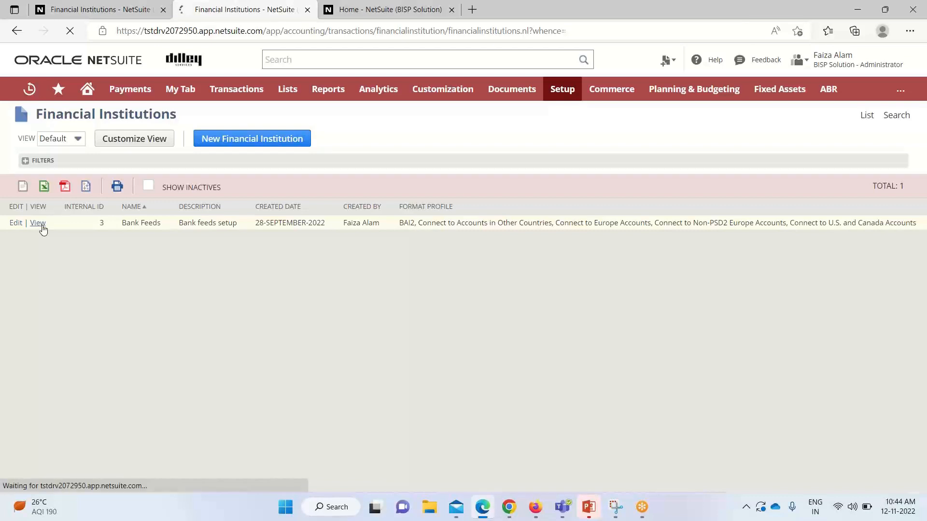
pyautogui.click(37, 223)
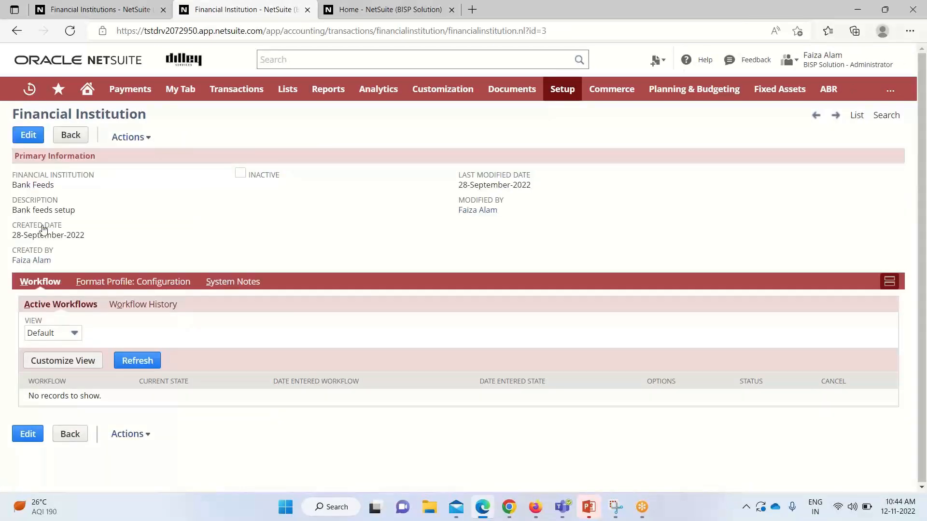
pyautogui.moveTo(161, 188)
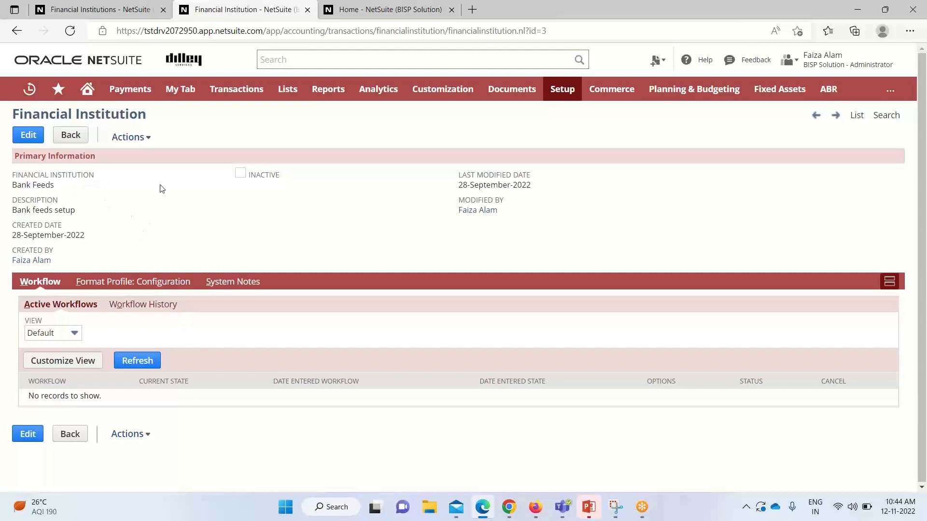
pyautogui.moveTo(197, 233)
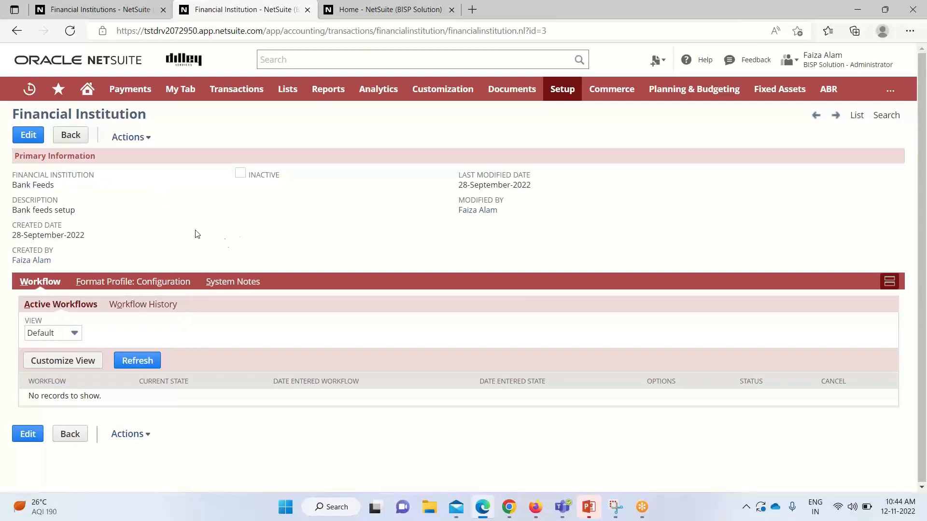
pyautogui.moveTo(64, 192)
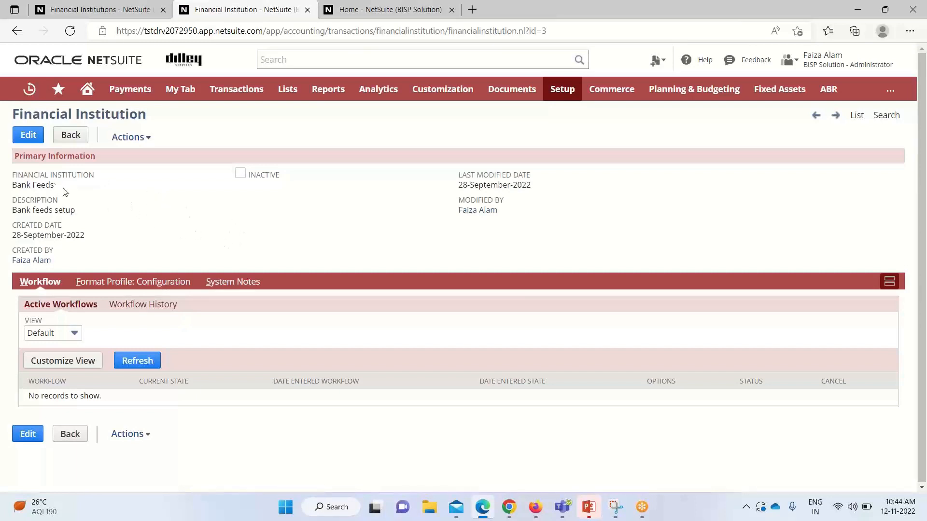
pyautogui.moveTo(86, 284)
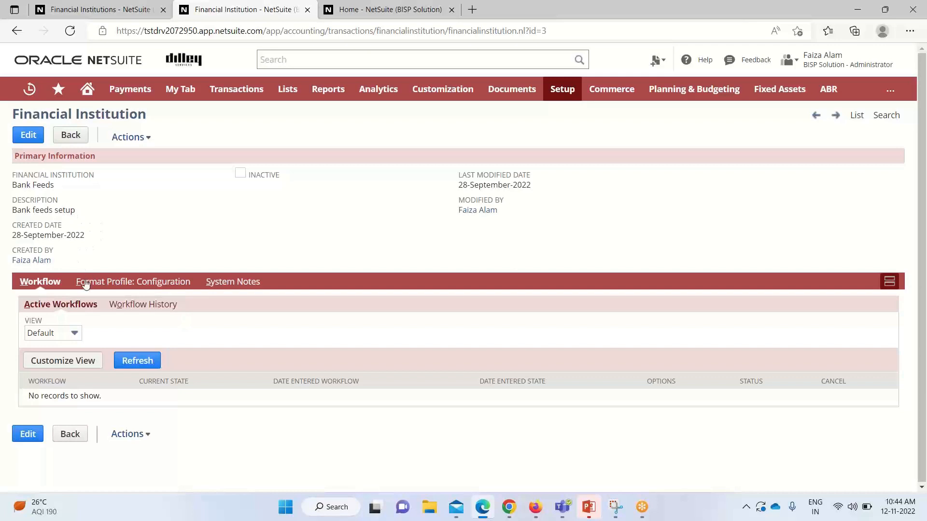
pyautogui.moveTo(445, 189)
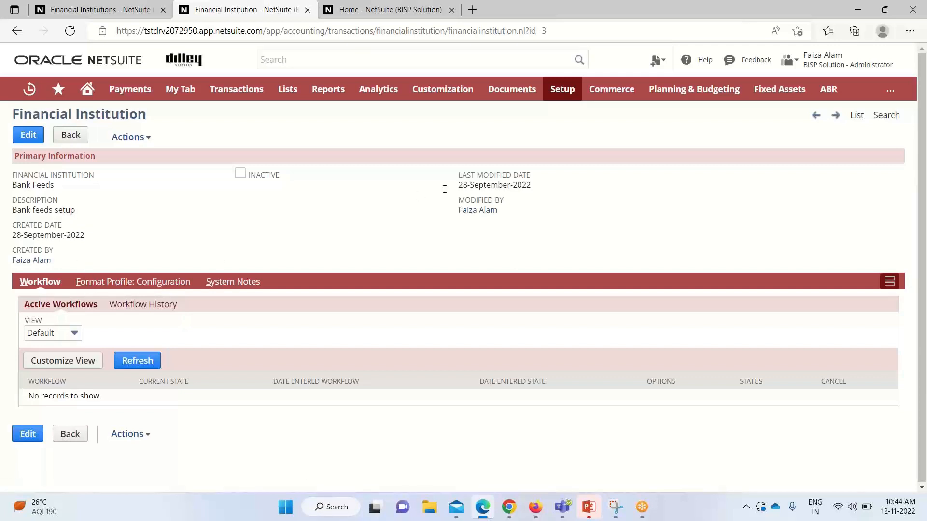
pyautogui.moveTo(263, 248)
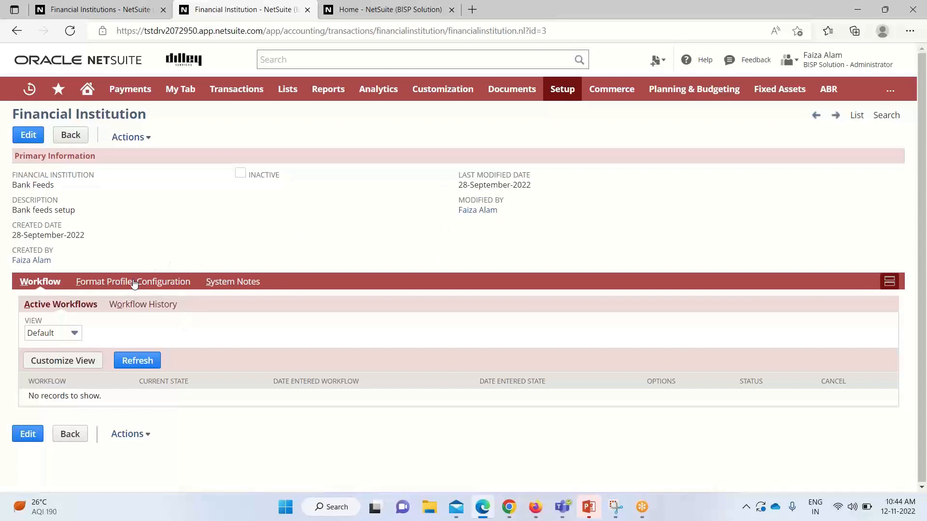
# - Show the Format Profile: Configuration subtab listing BAI2 and four regional profiles
pyautogui.click(134, 282)
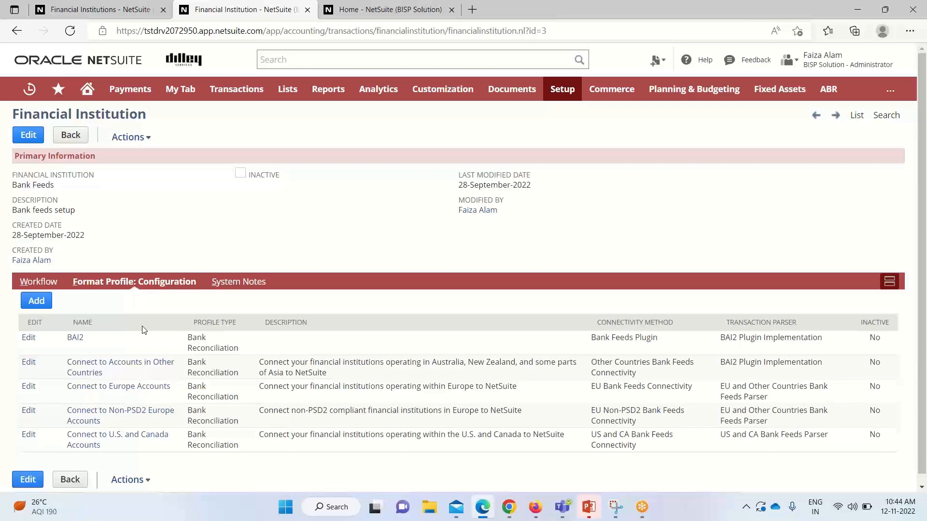
pyautogui.moveTo(40, 380)
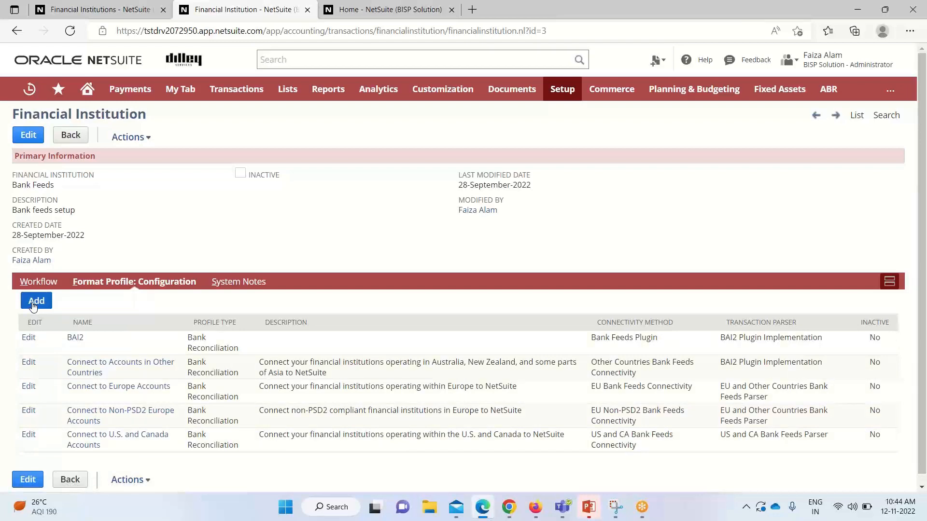
pyautogui.moveTo(89, 431)
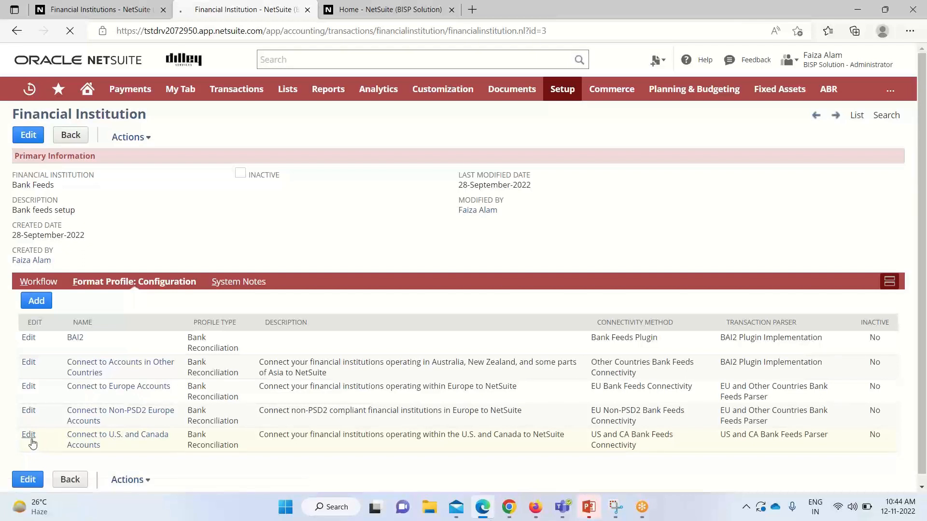
# - Edit the Connect to U.S. and Canada Accounts profile, keeping US and CA Bank Feeds Connectivity
pyautogui.click(29, 435)
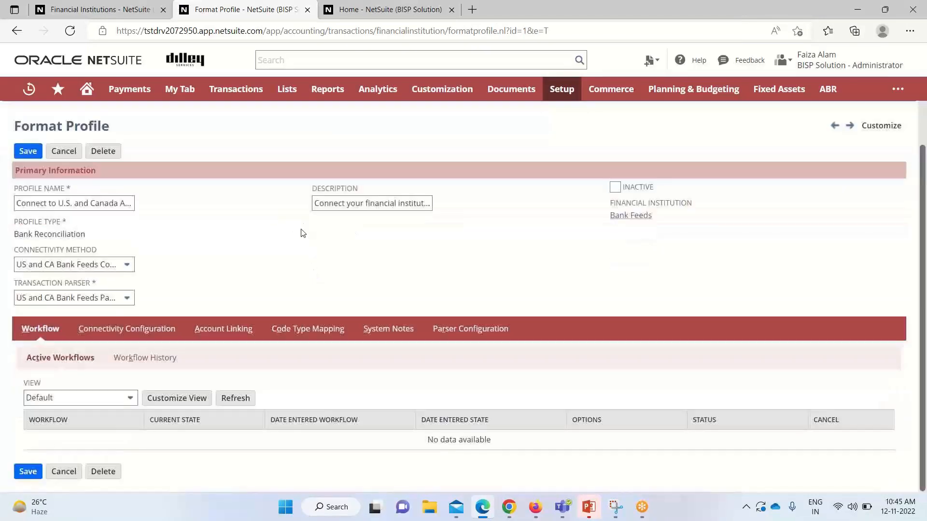
pyautogui.moveTo(280, 221)
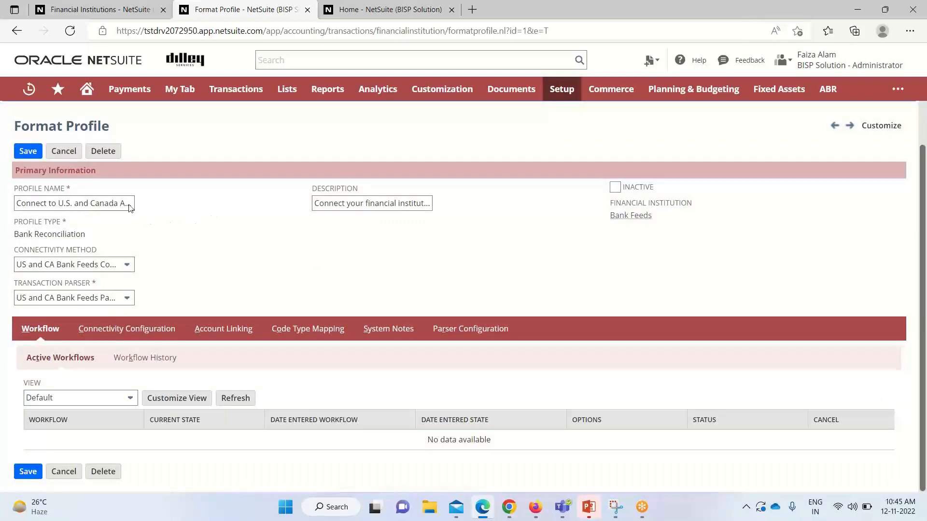
pyautogui.moveTo(57, 227)
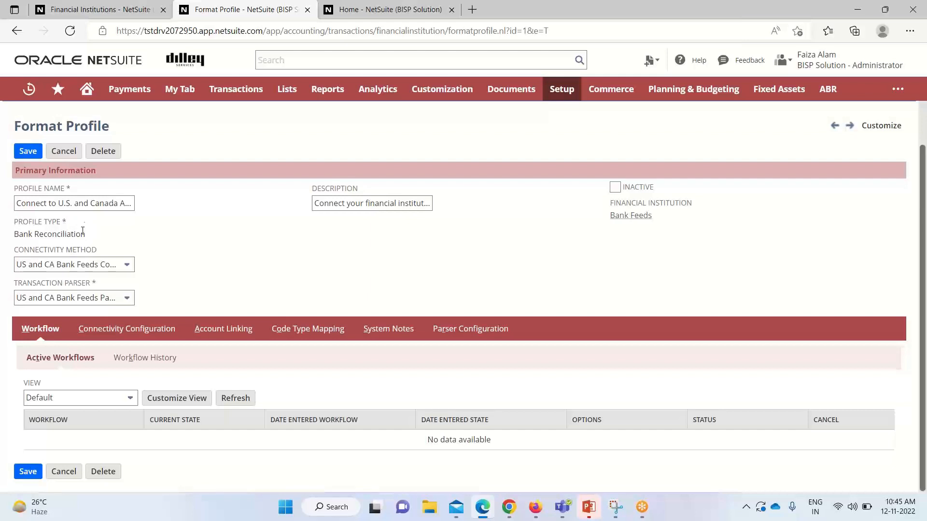
pyautogui.moveTo(90, 238)
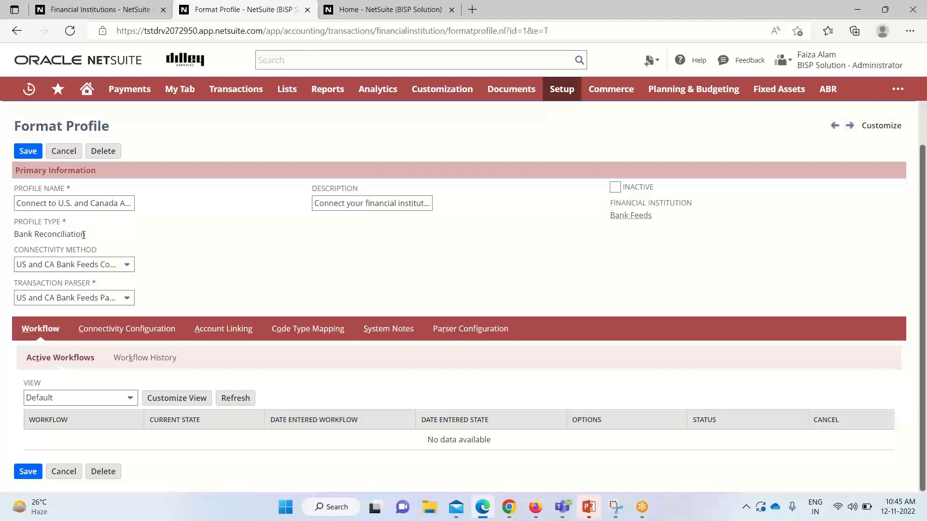
pyautogui.moveTo(112, 242)
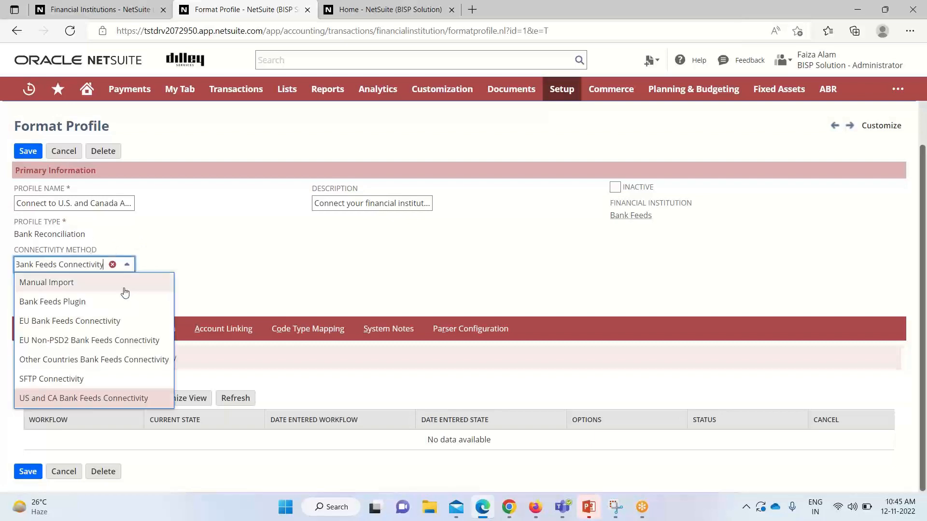
pyautogui.moveTo(155, 325)
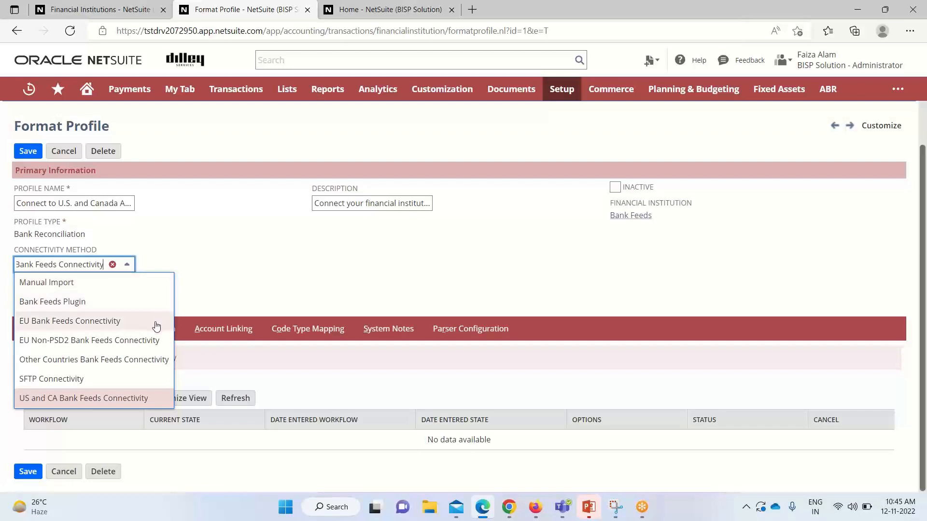
pyautogui.moveTo(148, 301)
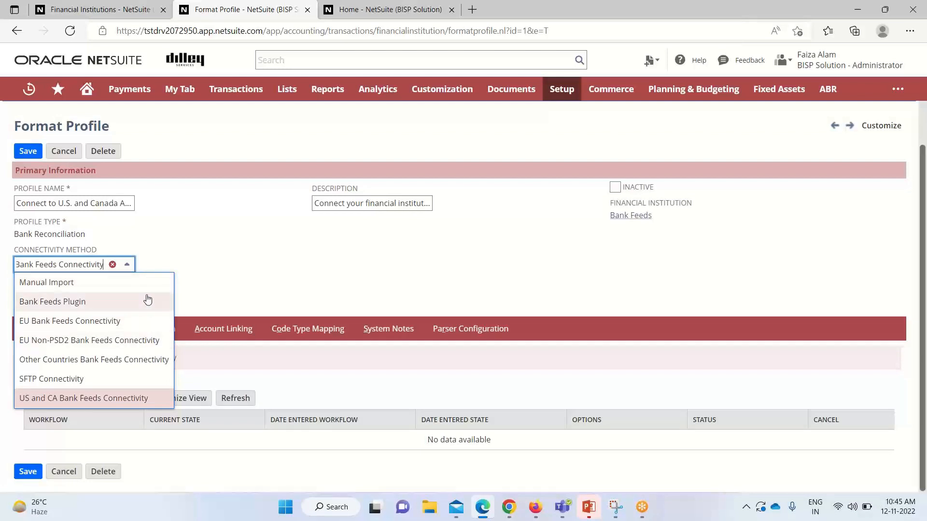
pyautogui.click(84, 397)
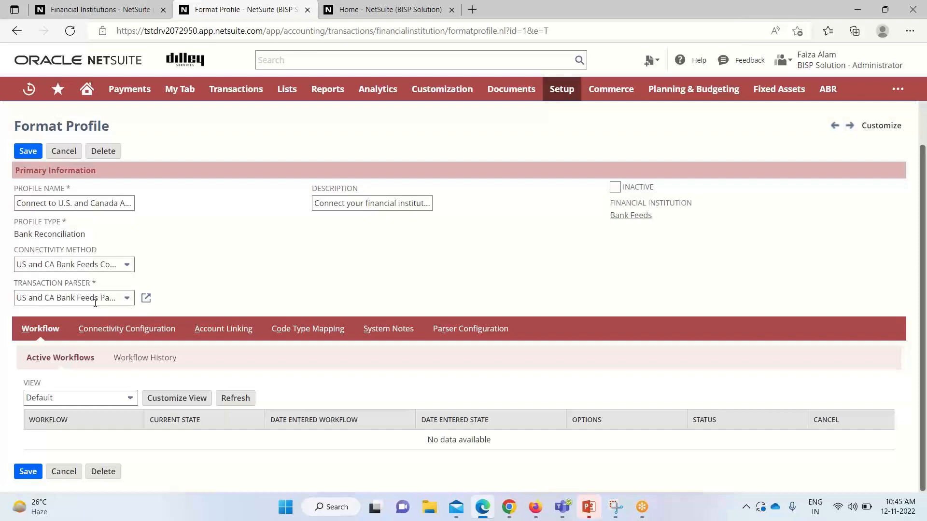
pyautogui.moveTo(117, 307)
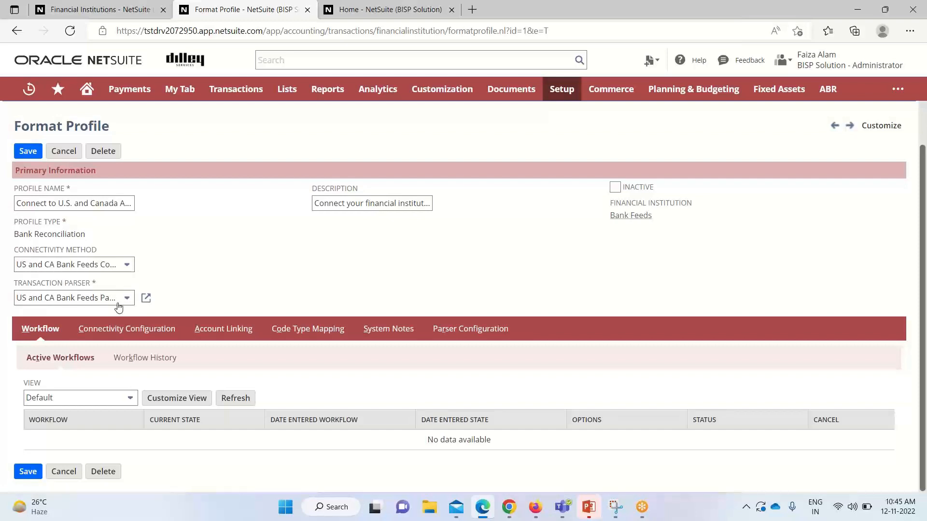
pyautogui.moveTo(124, 305)
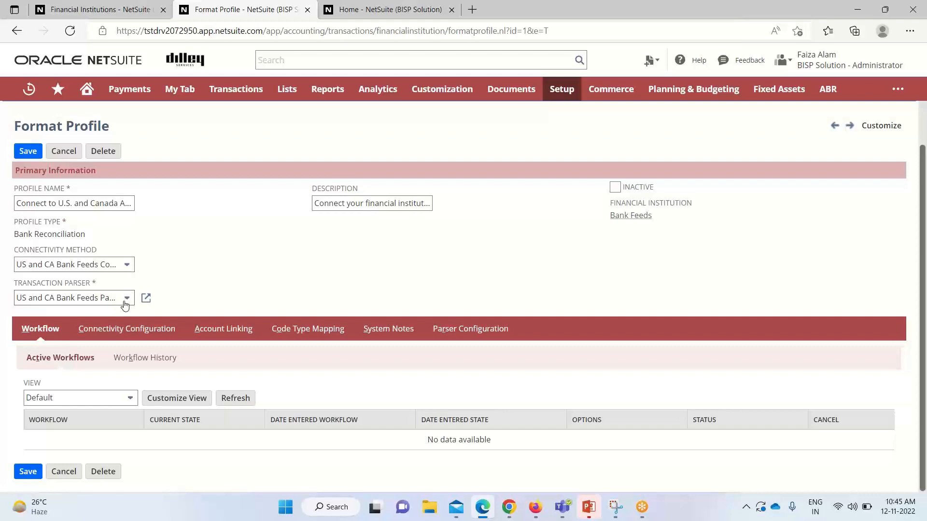
pyautogui.moveTo(128, 301)
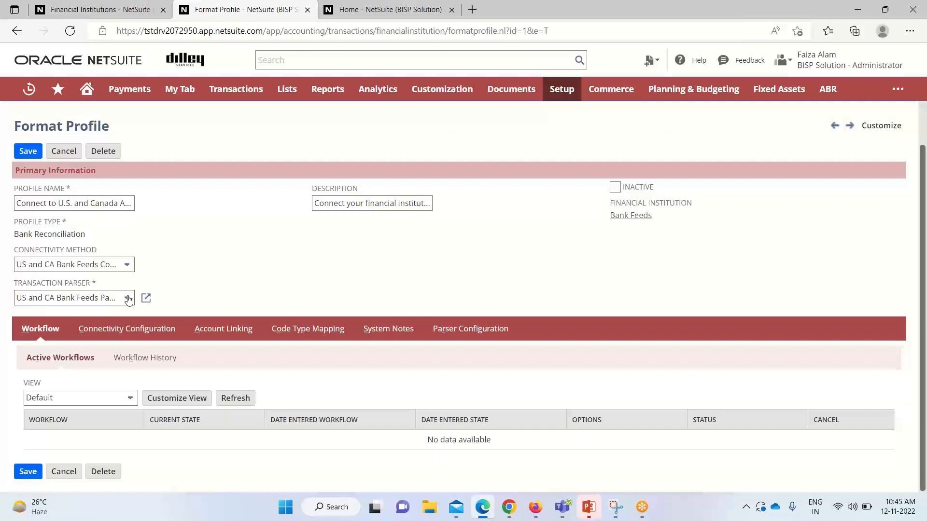
pyautogui.moveTo(203, 288)
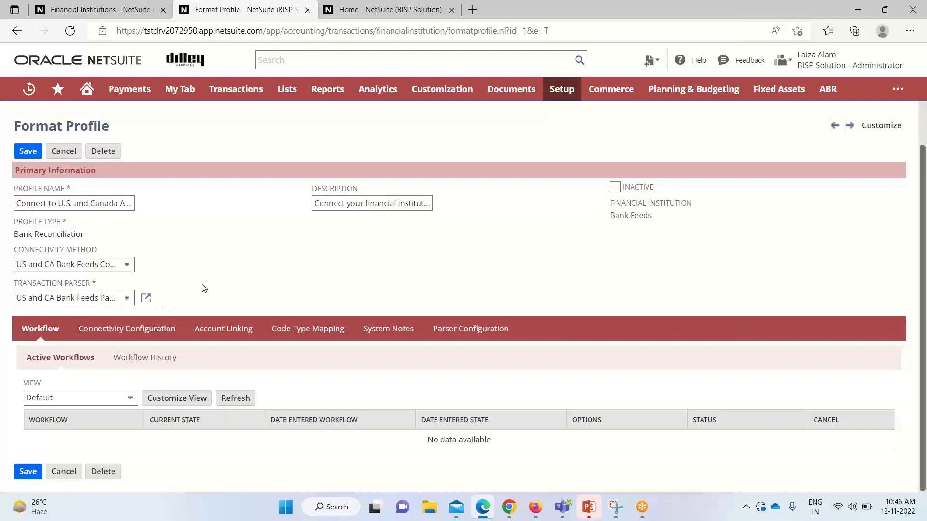
pyautogui.moveTo(73, 336)
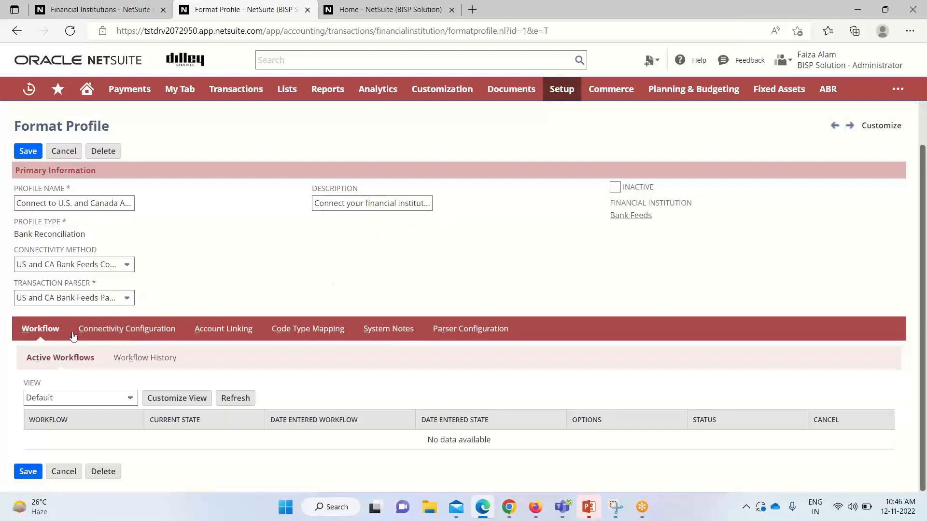
# - Show the Connectivity Configuration subtab and start connecting a new institution
pyautogui.click(127, 329)
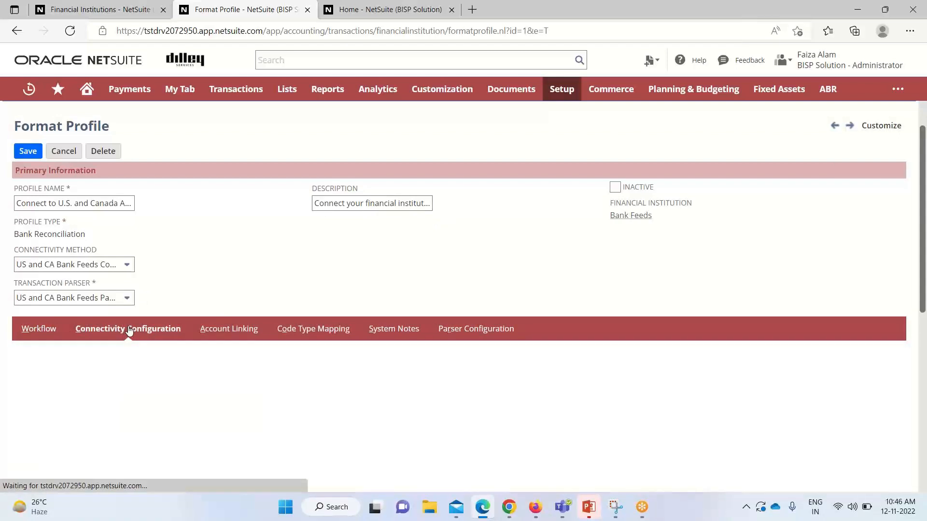
pyautogui.click(128, 329)
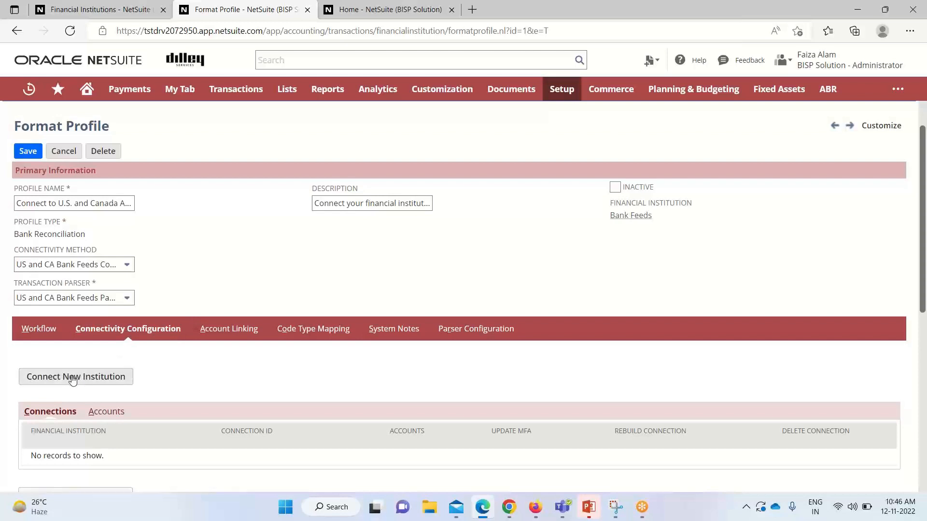
pyautogui.scroll(-3)
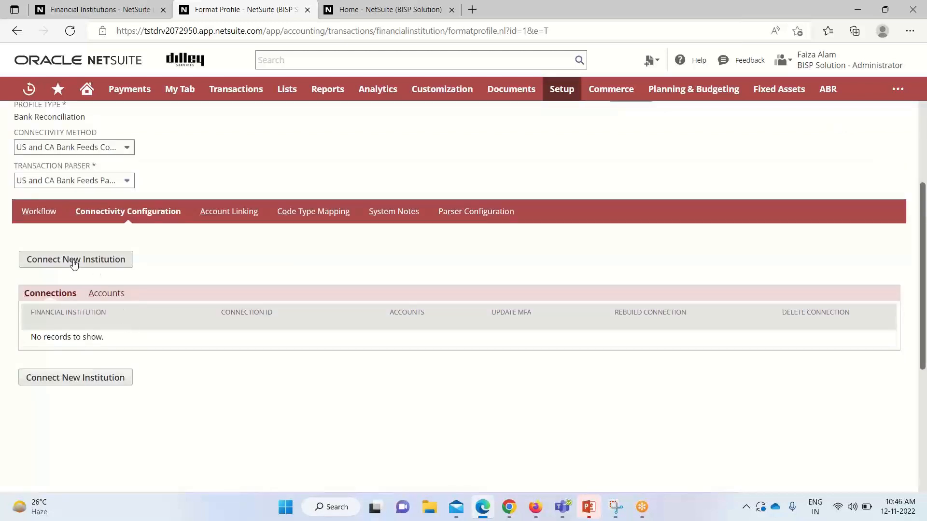
pyautogui.click(75, 259)
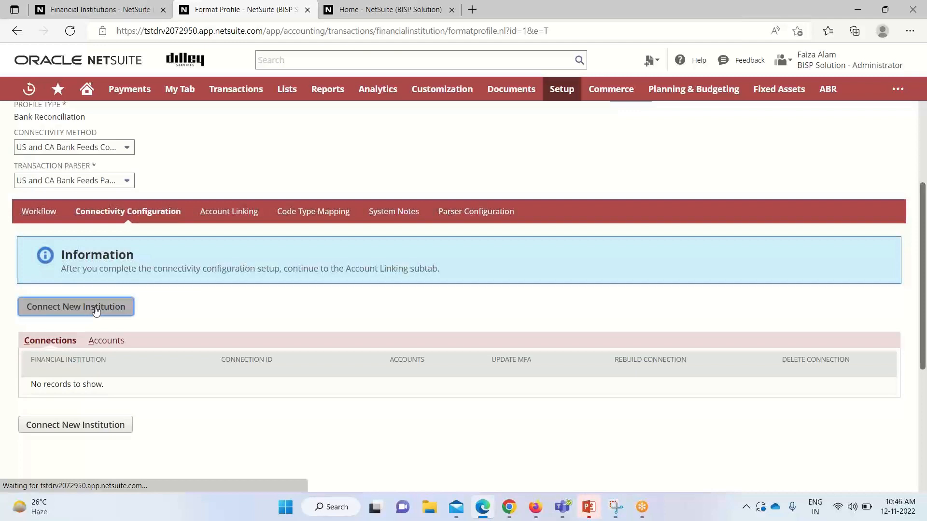
# - Pick U.S. Bank in the bank-selection popup, preview its username field, then close it
pyautogui.click(76, 306)
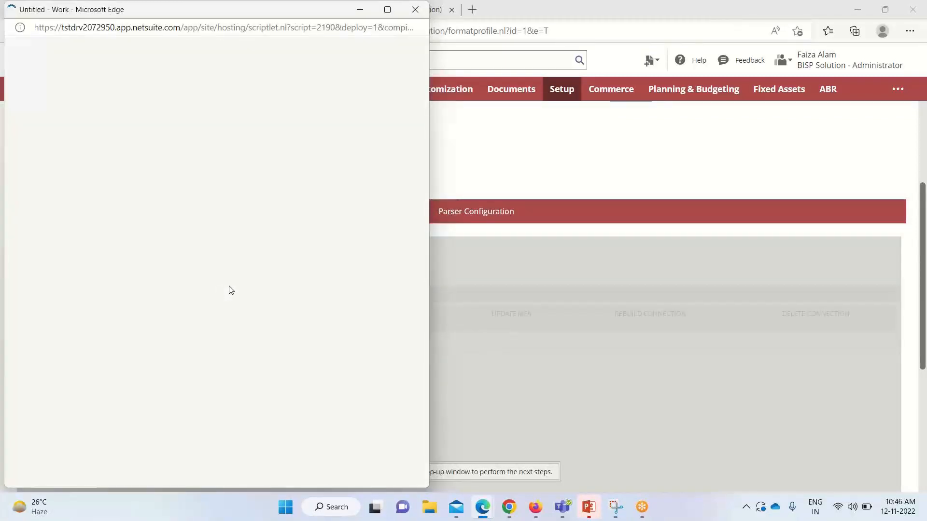
pyautogui.moveTo(306, 298)
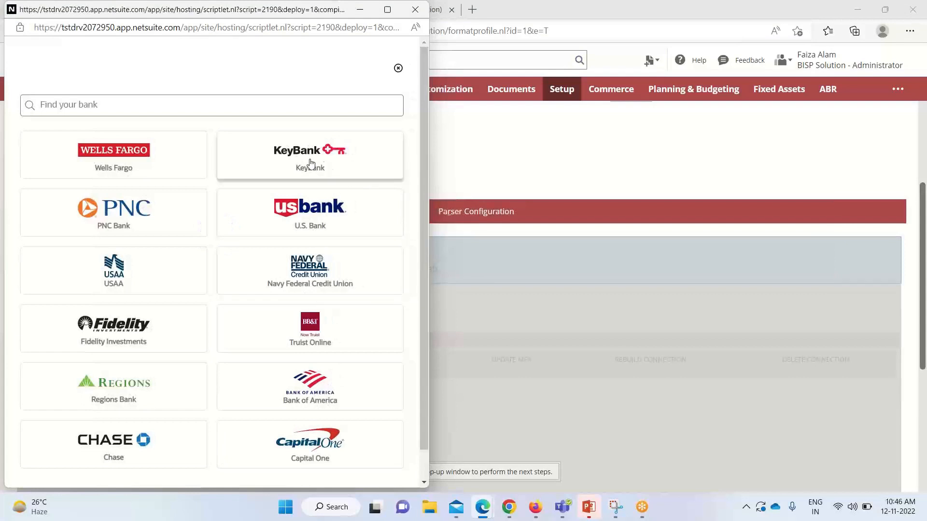
pyautogui.moveTo(201, 220)
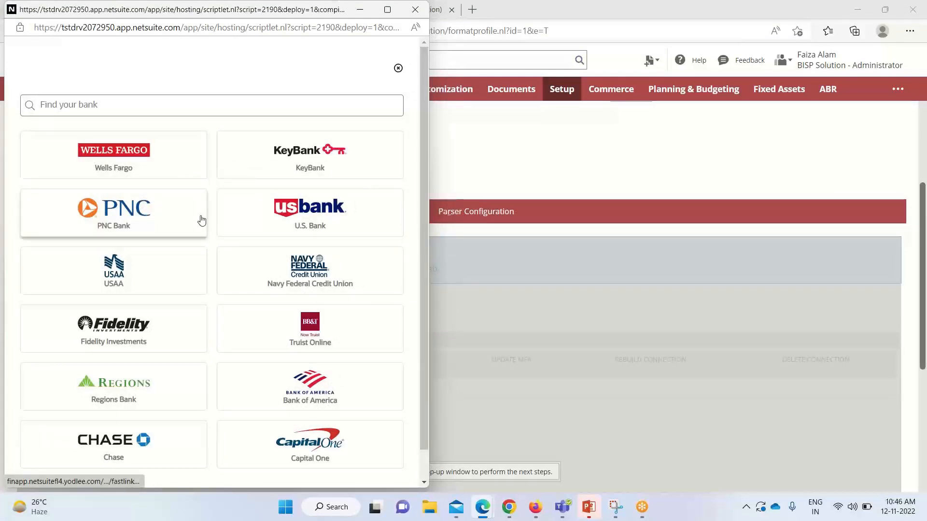
pyautogui.moveTo(218, 194)
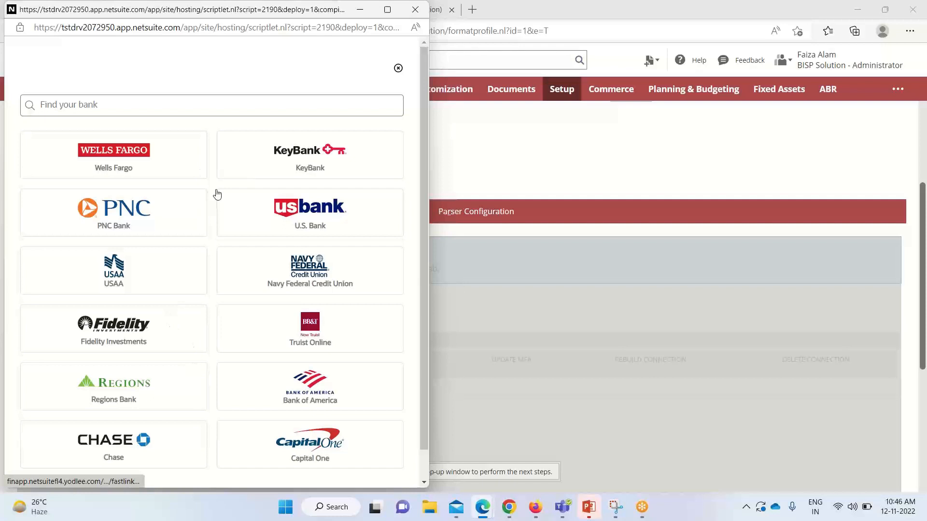
pyautogui.moveTo(353, 214)
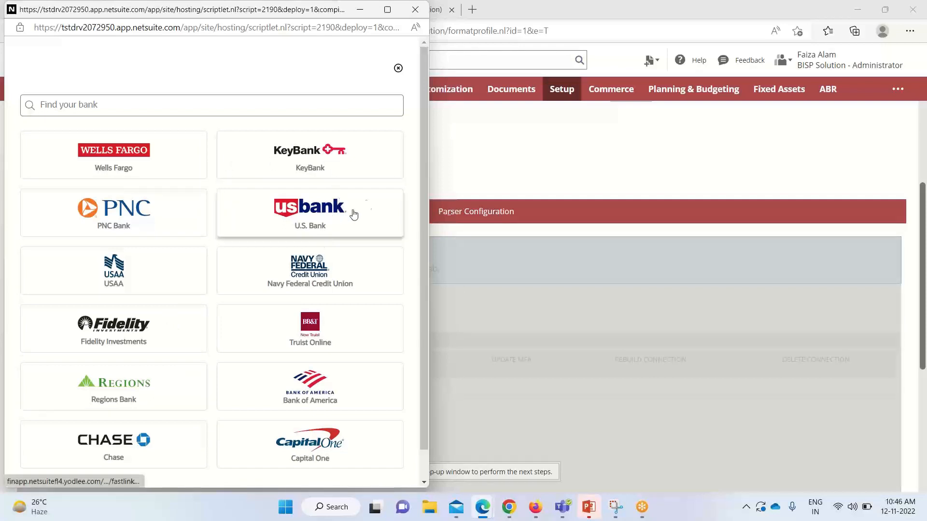
pyautogui.click(309, 211)
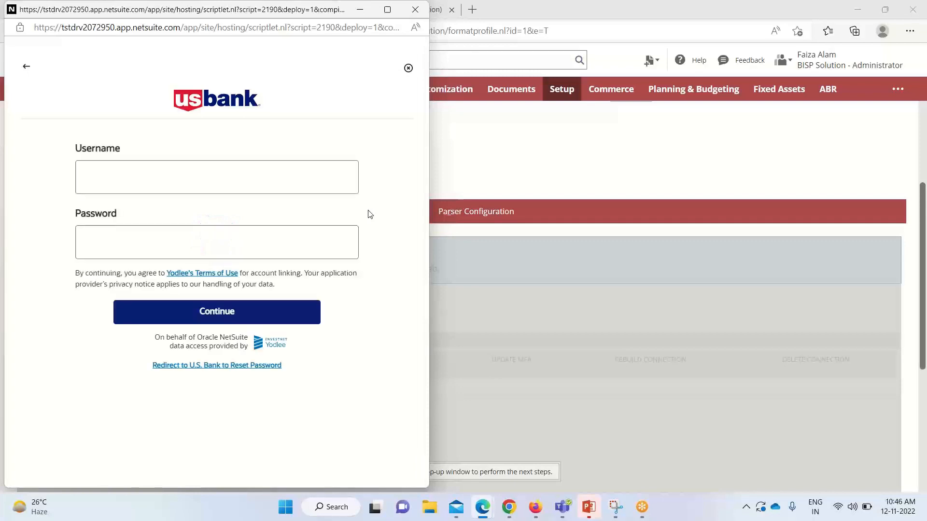
pyautogui.click(216, 177)
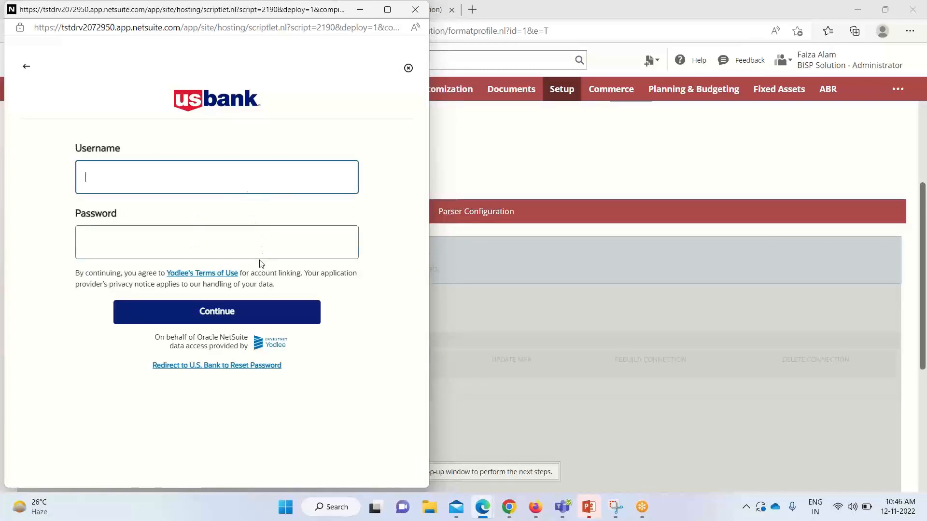
pyautogui.moveTo(239, 297)
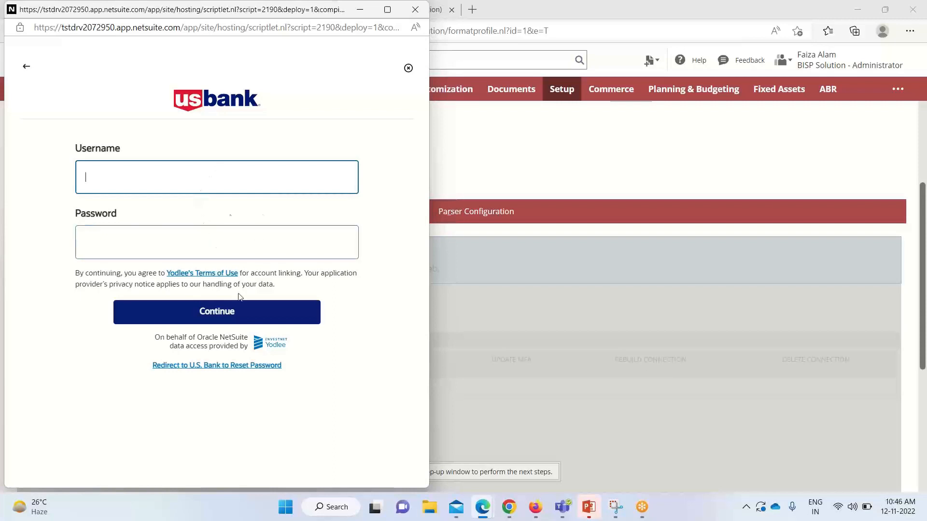
pyautogui.moveTo(294, 99)
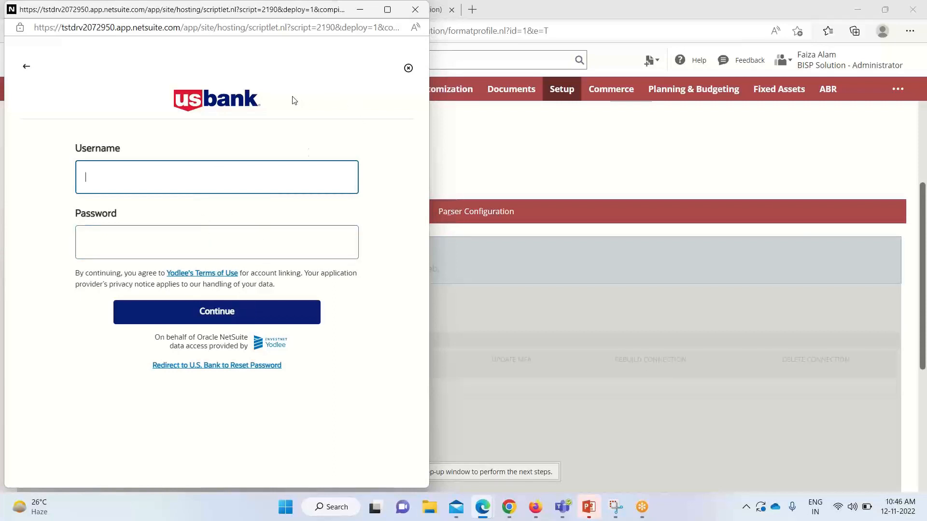
pyautogui.click(408, 68)
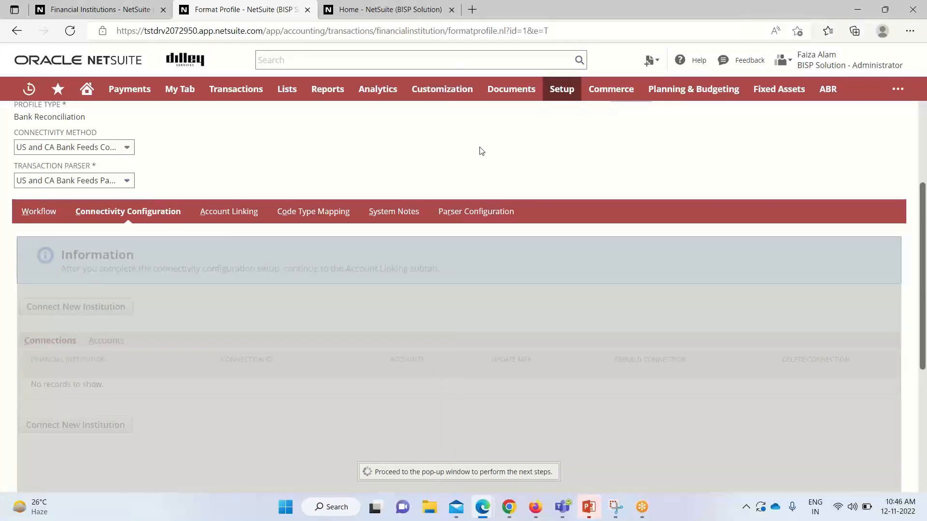
pyautogui.moveTo(479, 143)
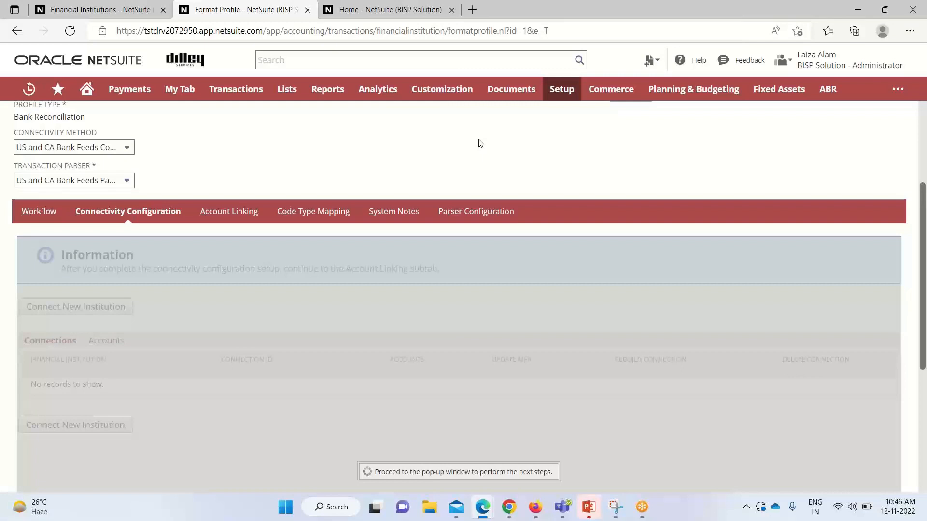
pyautogui.moveTo(201, 268)
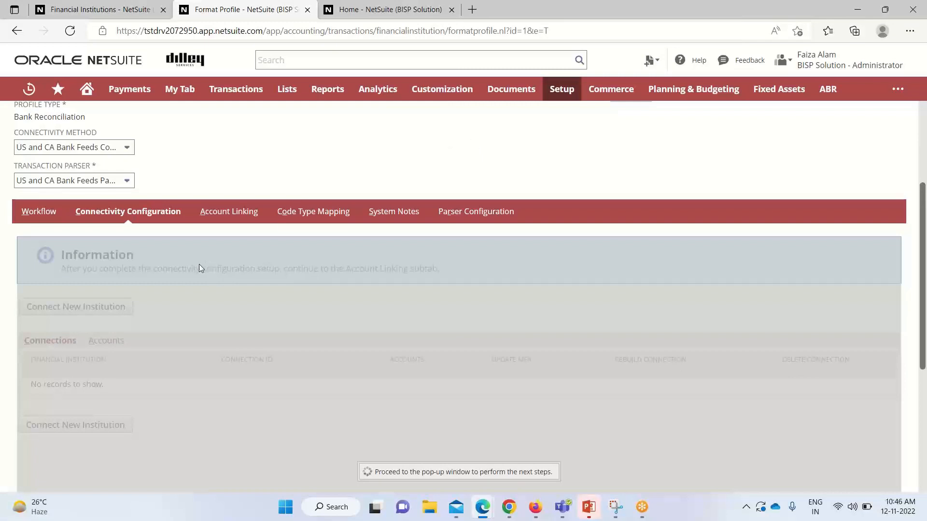
pyautogui.moveTo(132, 239)
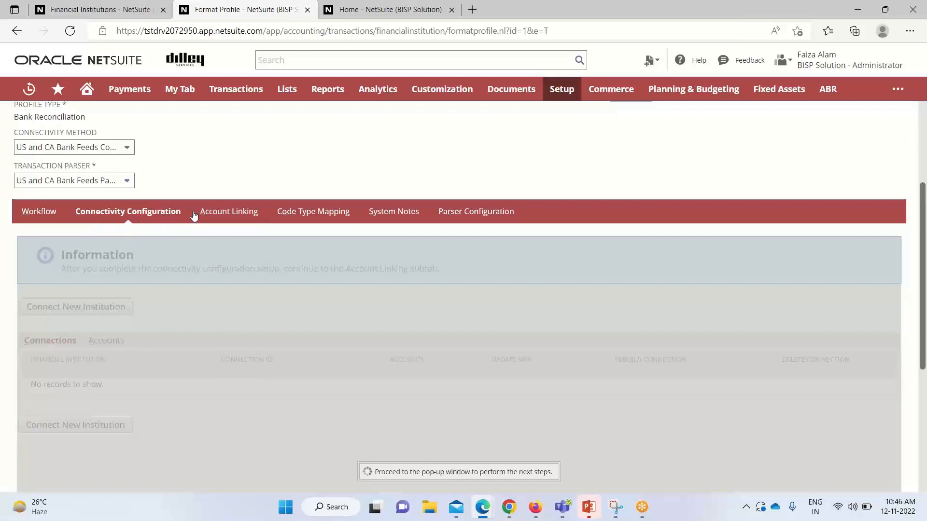
# - Show the Account Linking subtab, where no bank accounts are found
pyautogui.click(229, 211)
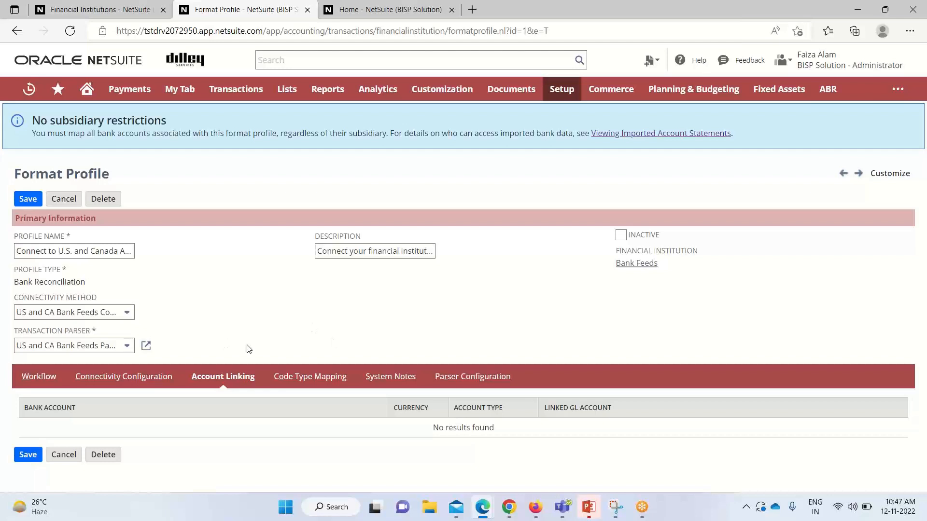
pyautogui.moveTo(249, 390)
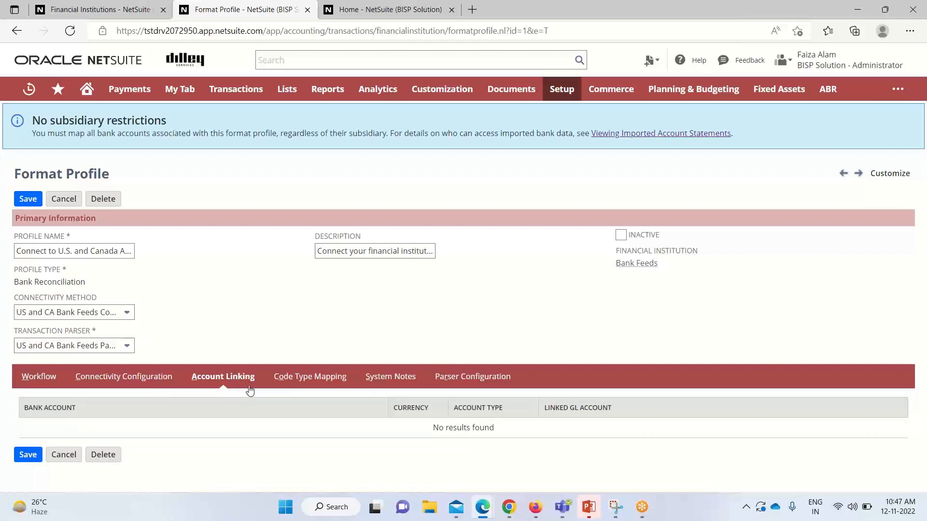
pyautogui.moveTo(119, 429)
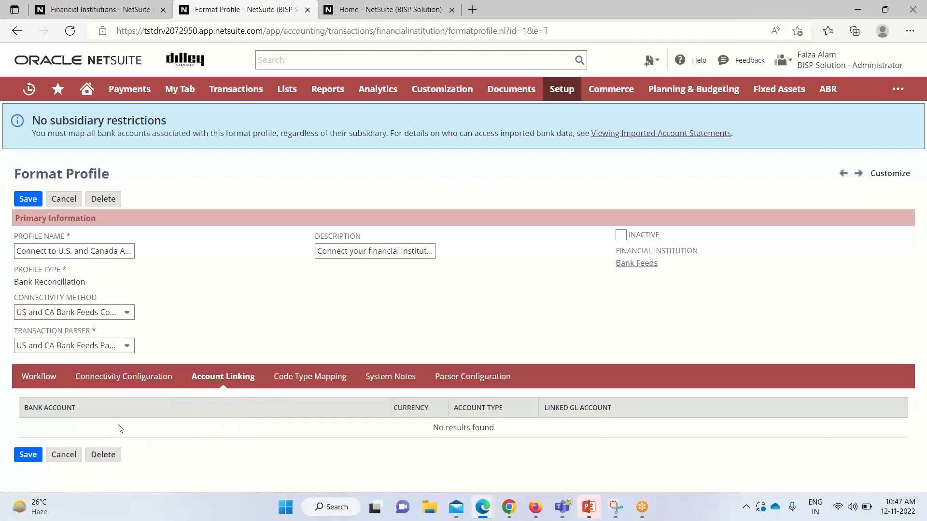
pyautogui.moveTo(99, 430)
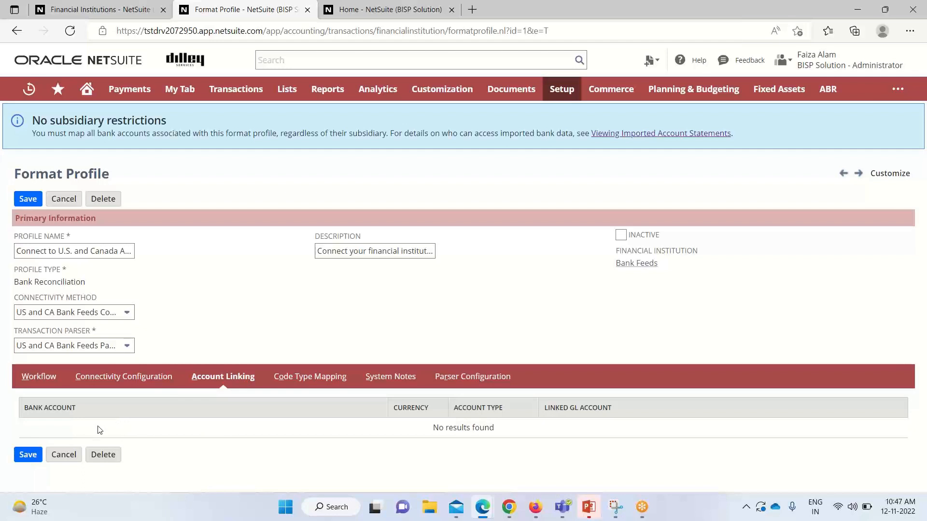
pyautogui.moveTo(307, 451)
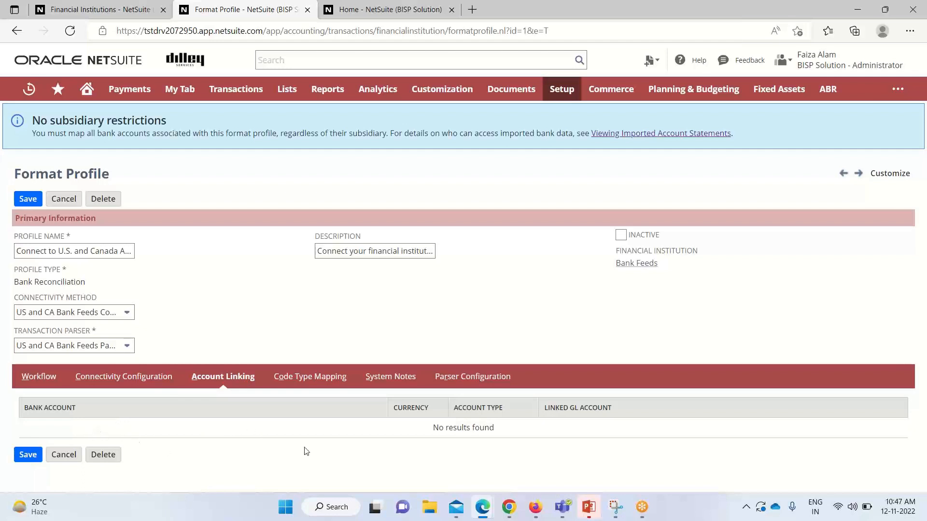
pyautogui.moveTo(258, 441)
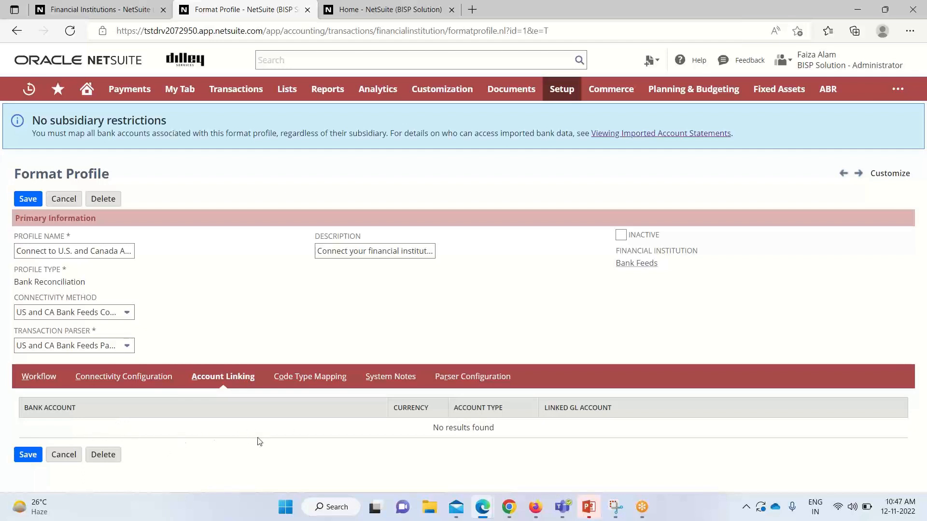
pyautogui.moveTo(235, 443)
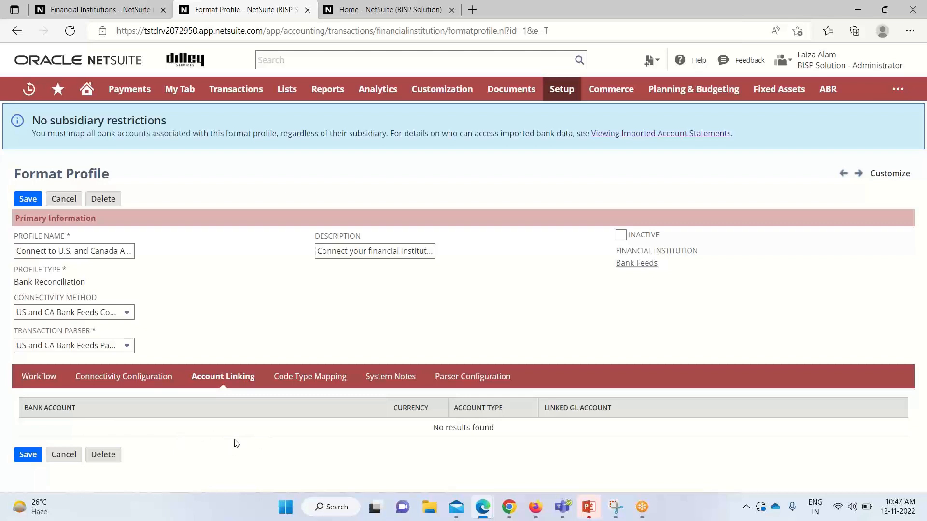
pyautogui.moveTo(245, 445)
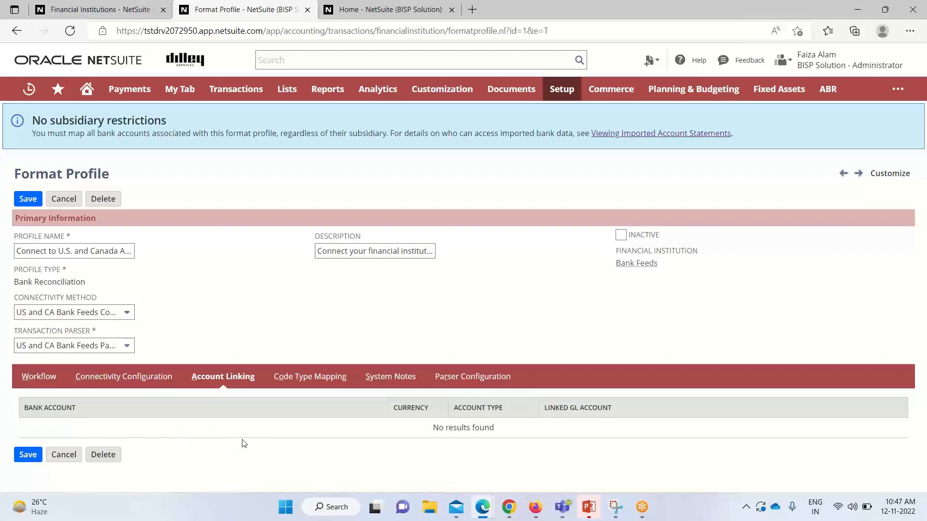
pyautogui.moveTo(417, 464)
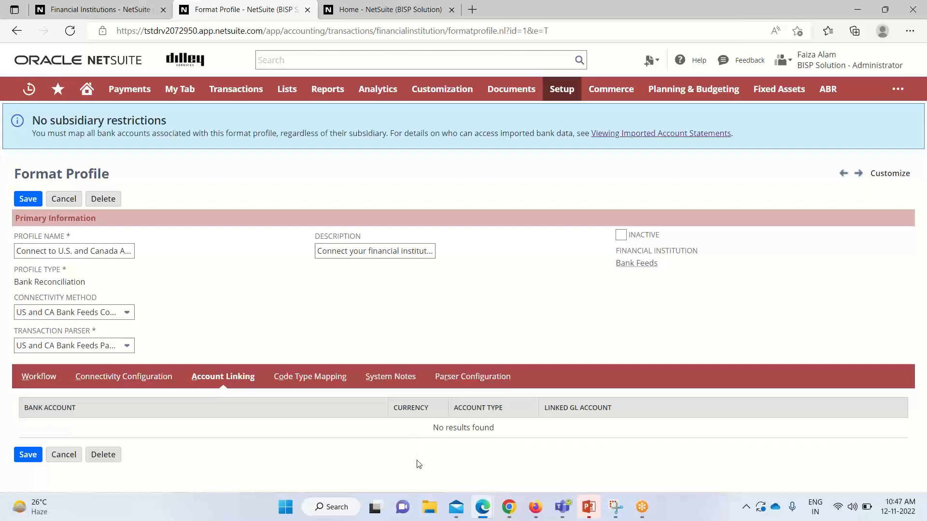
pyautogui.moveTo(522, 466)
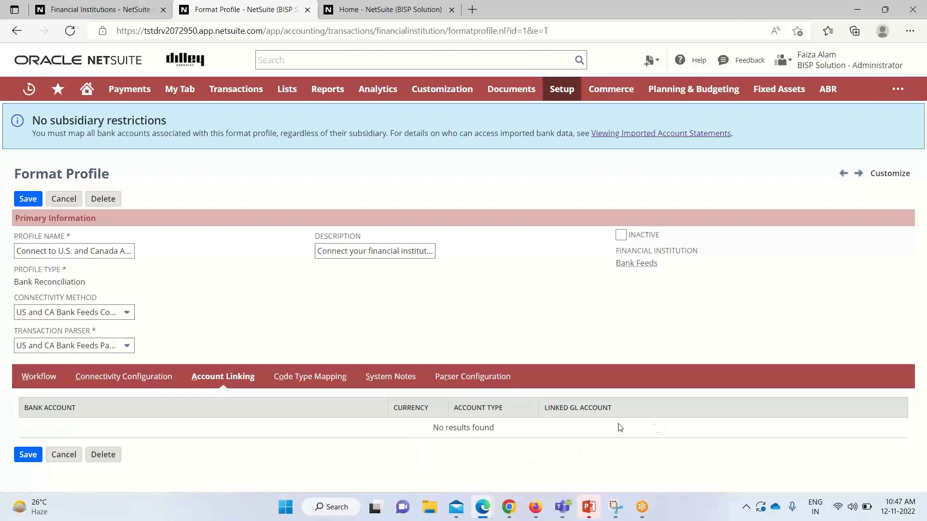
pyautogui.moveTo(597, 434)
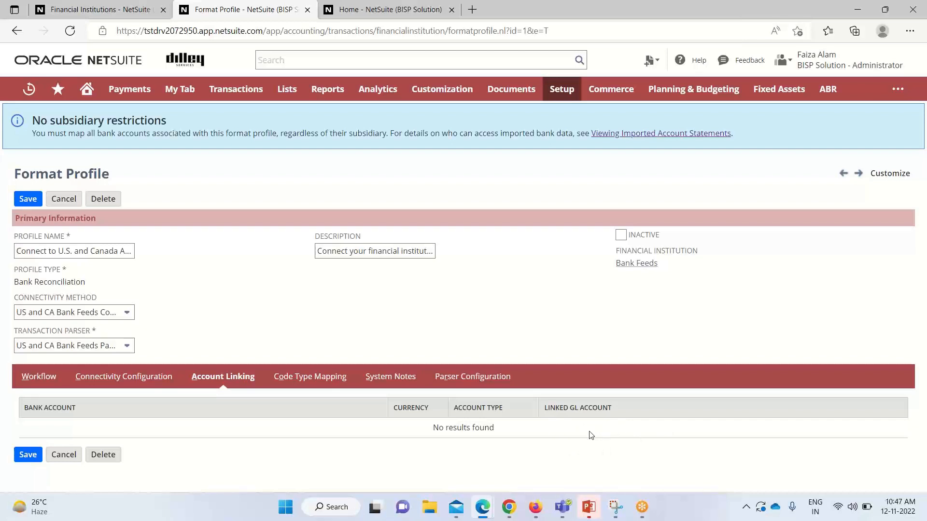
pyautogui.moveTo(603, 440)
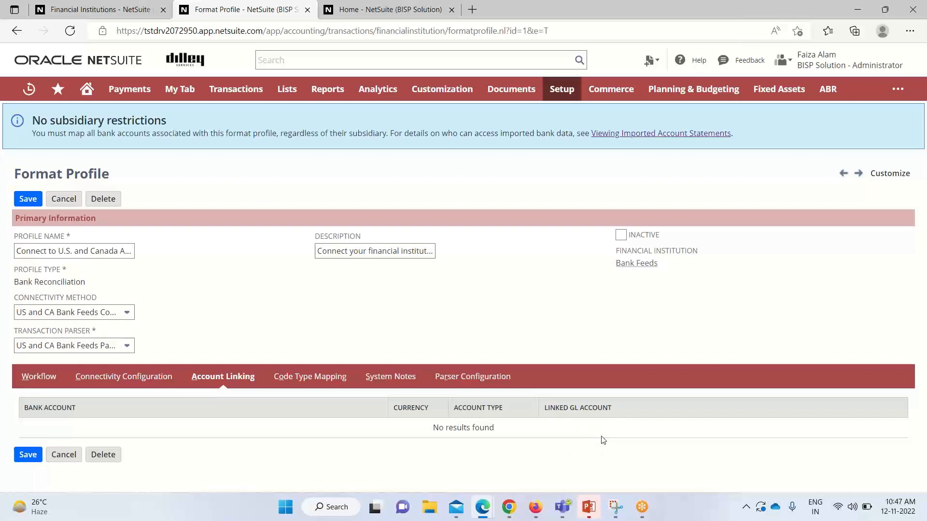
pyautogui.moveTo(595, 443)
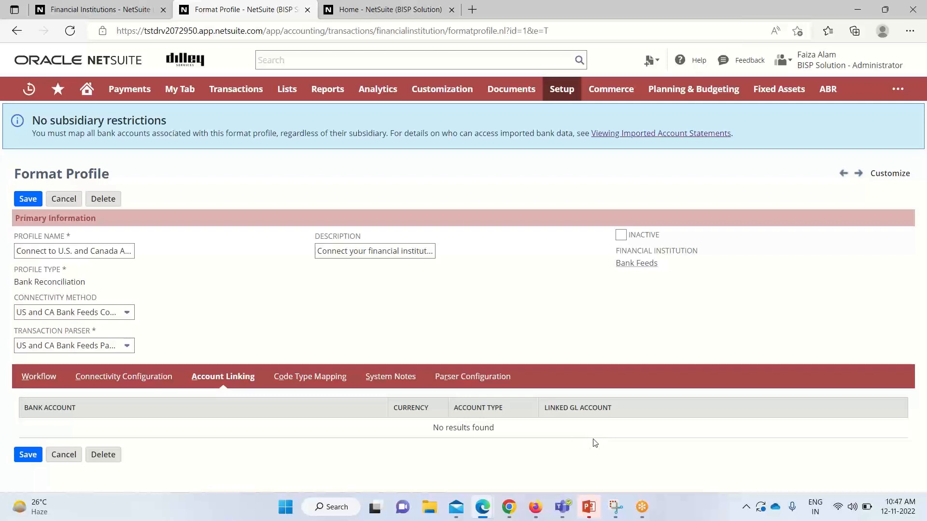
pyautogui.moveTo(635, 384)
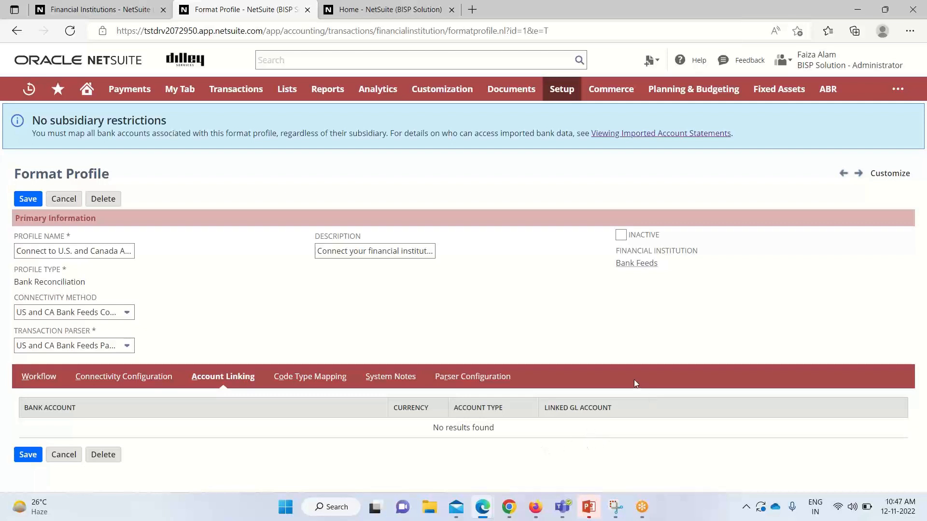
pyautogui.moveTo(643, 399)
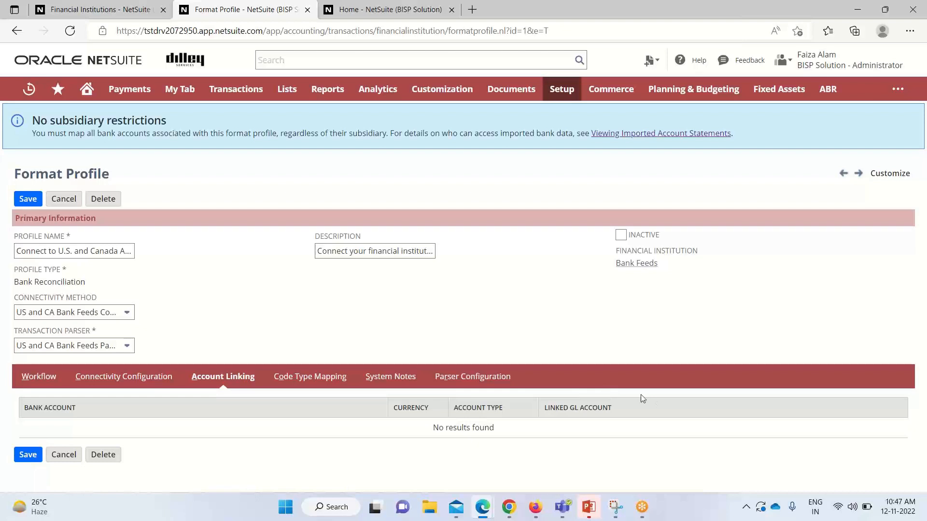
pyautogui.moveTo(544, 335)
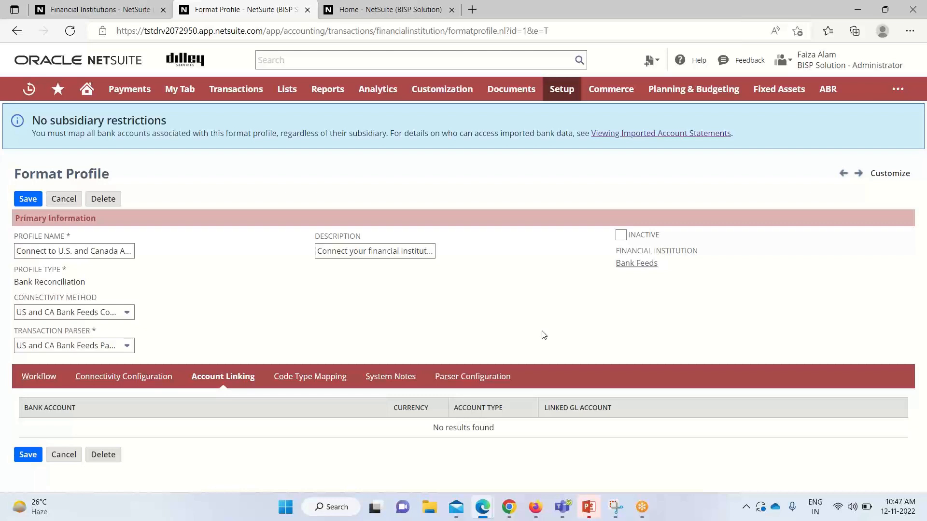
pyautogui.moveTo(717, 198)
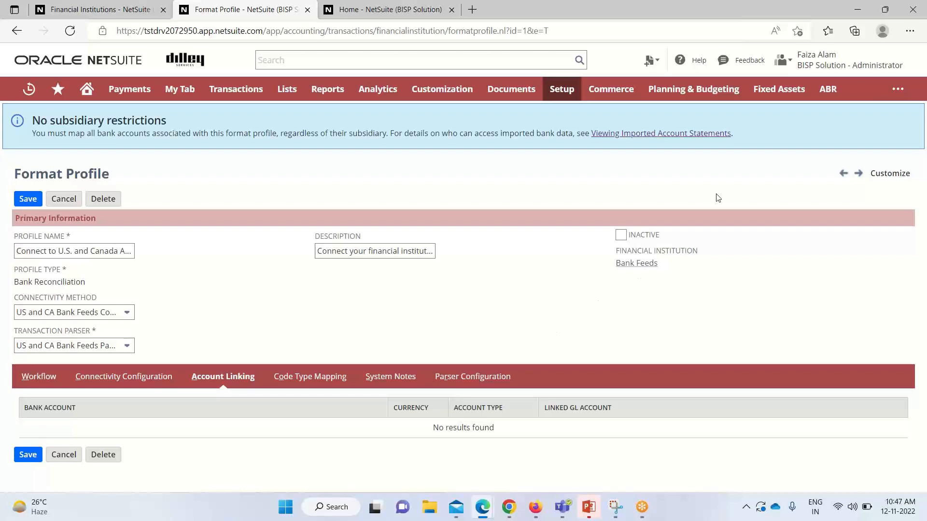
pyautogui.moveTo(813, 143)
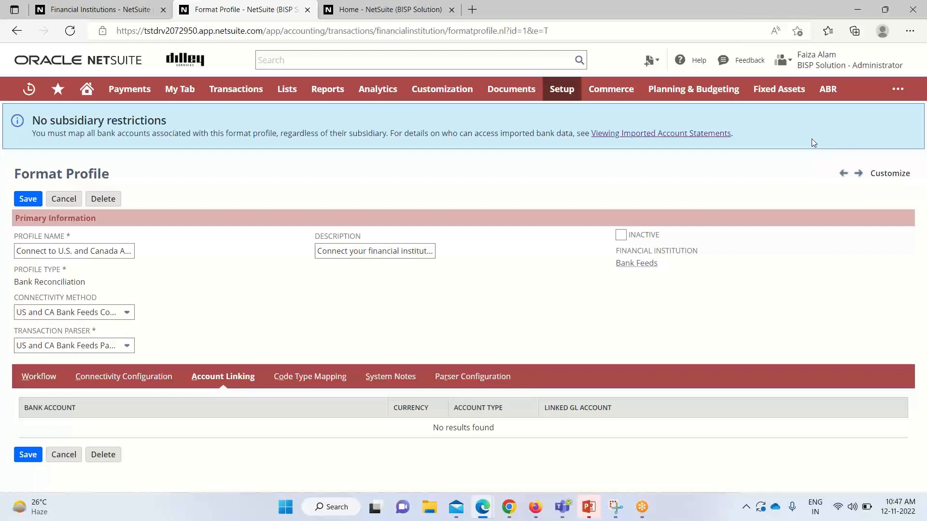
pyautogui.moveTo(833, 140)
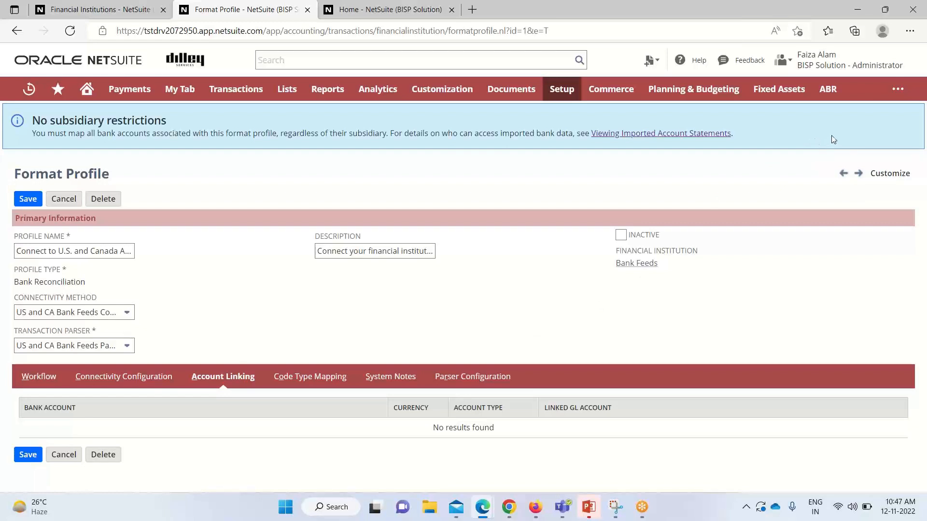
pyautogui.moveTo(803, 159)
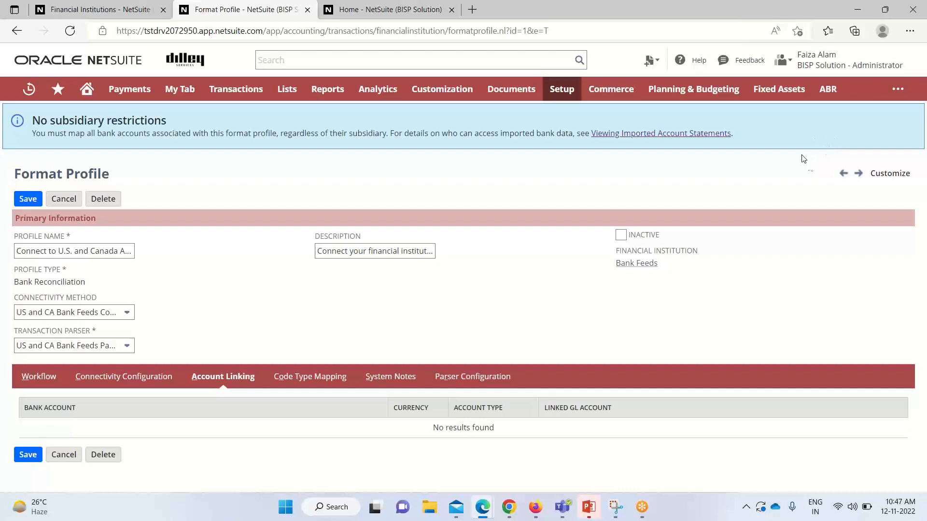